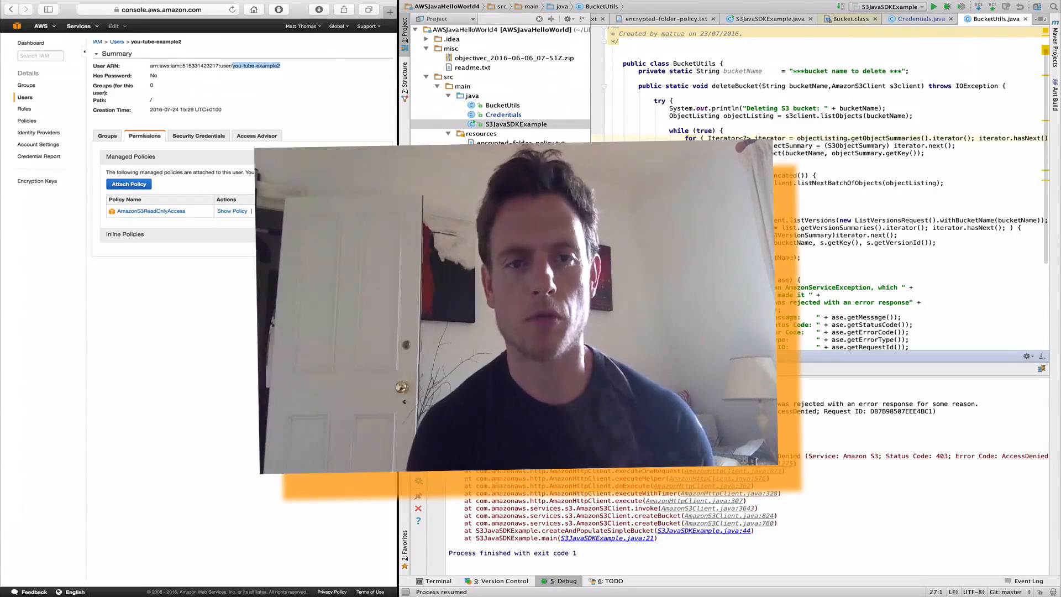
pyautogui.moveTo(242, 326)
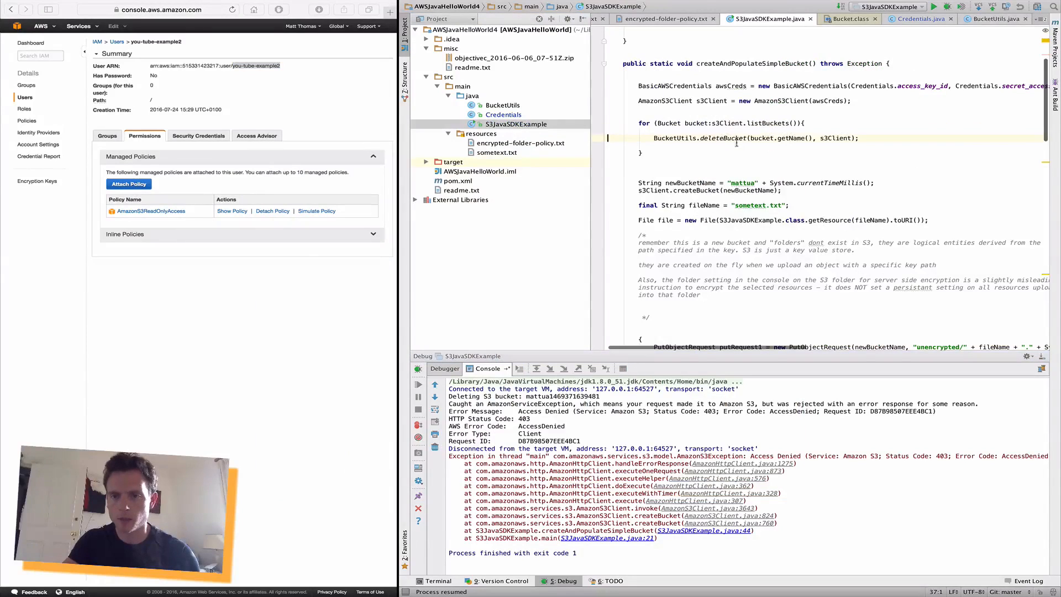
# - Replace the createAndPopulateSimpleBucket() call in main with demoServerSideEncryption()
pyautogui.scroll(-3)
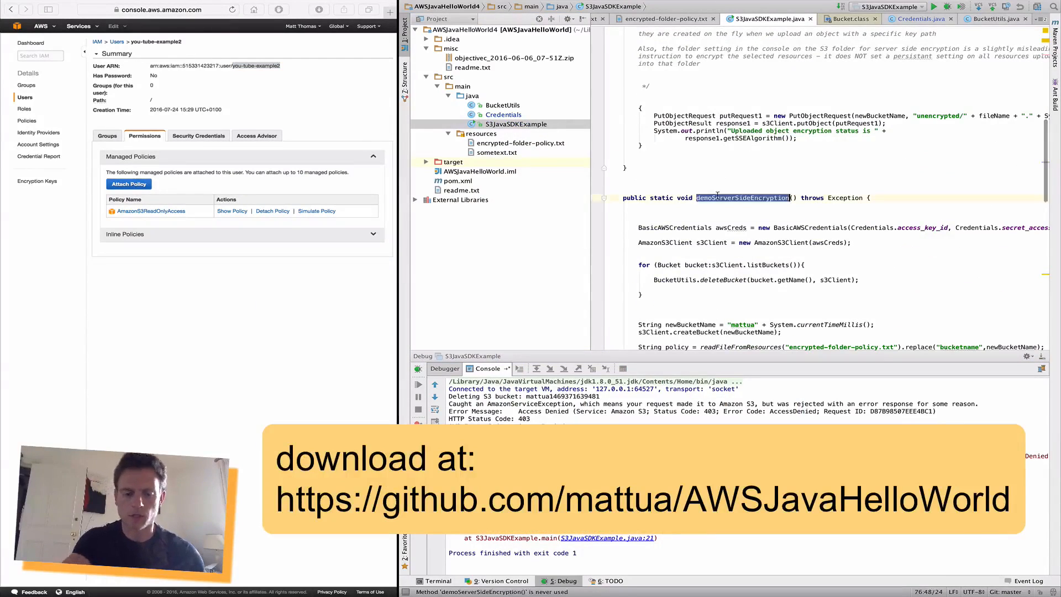
pyautogui.scroll(3)
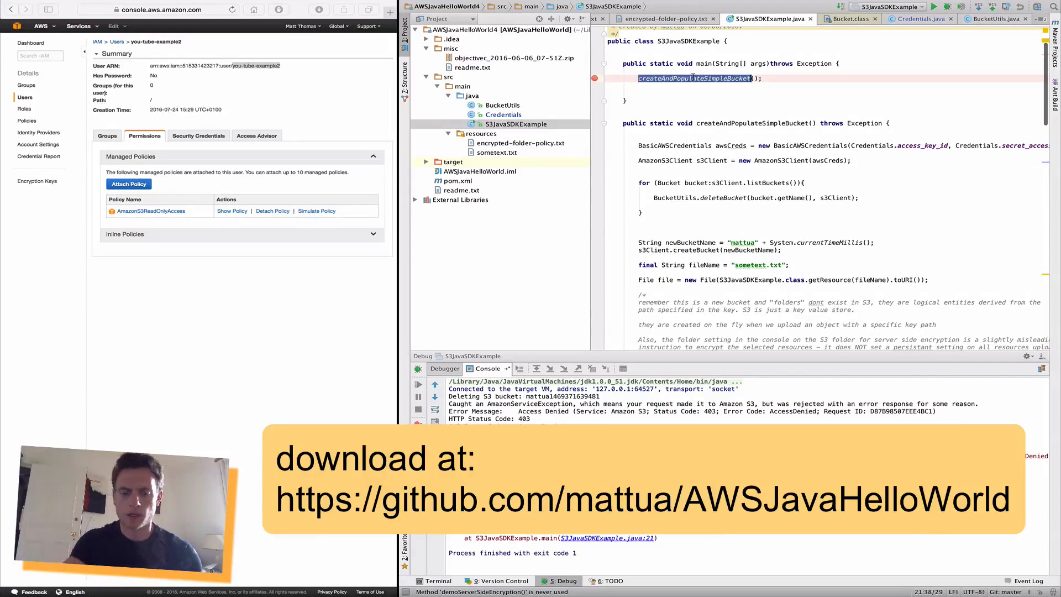
pyautogui.write('demoServerSideEncryption();')
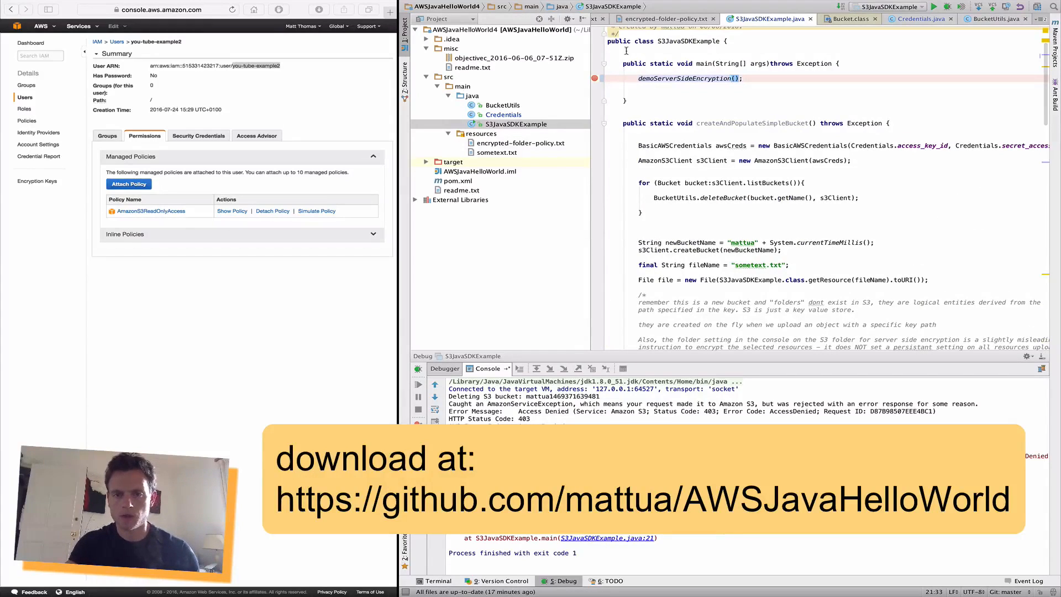
pyautogui.scroll(3)
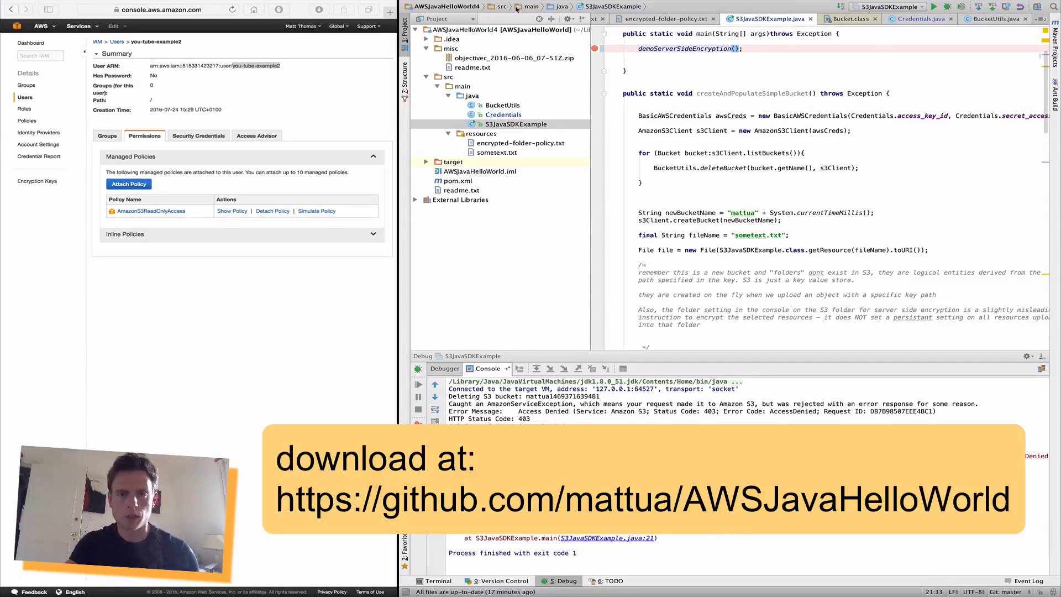
# - Make the project via the Build menu and start debugging, pausing inside demoServerSideEncryption
pyautogui.click(318, 6)
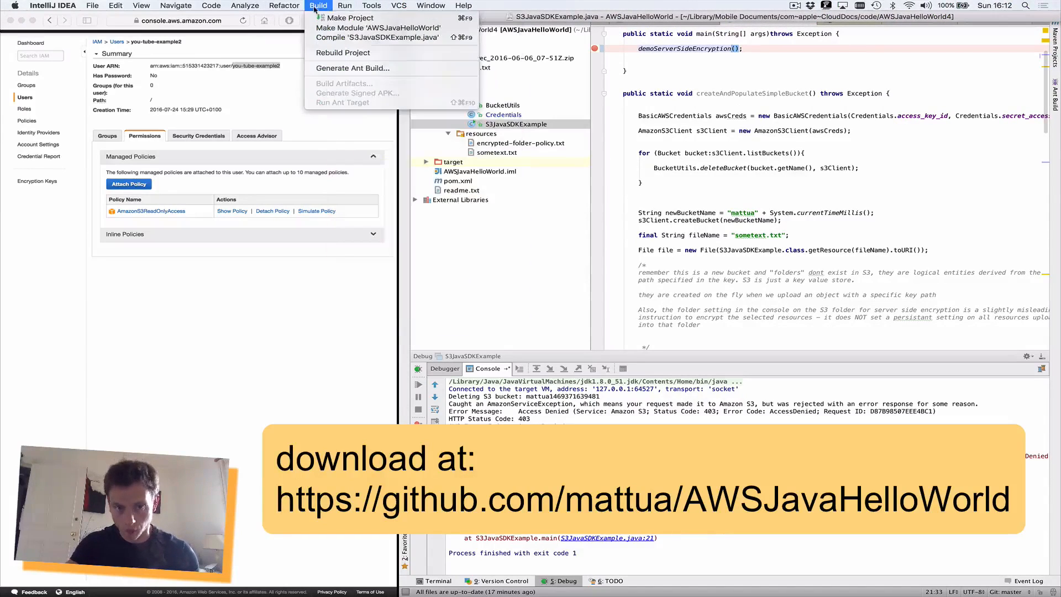
pyautogui.click(345, 5)
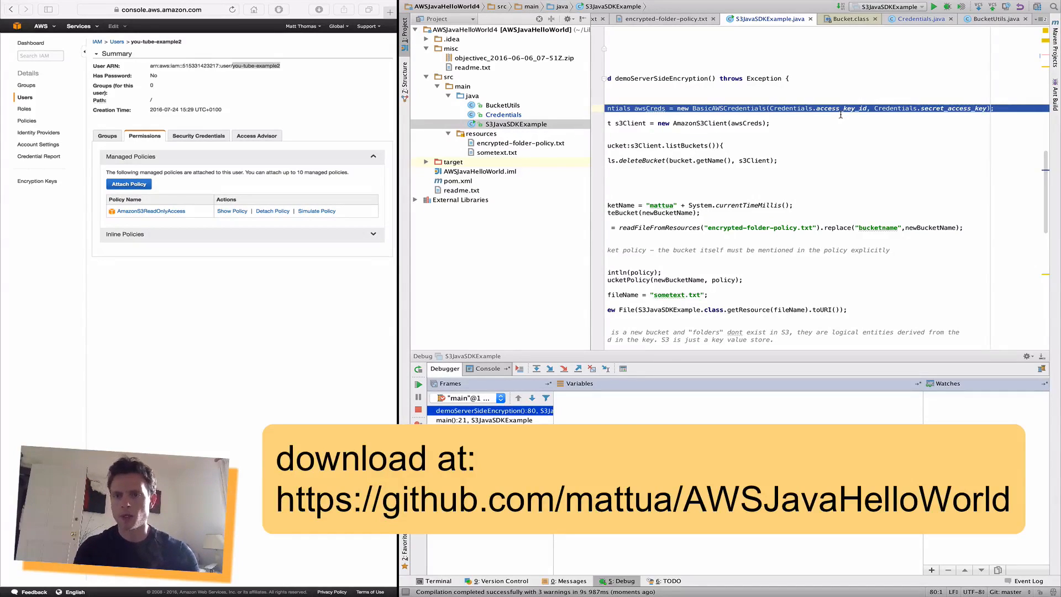
pyautogui.hscroll(-3)
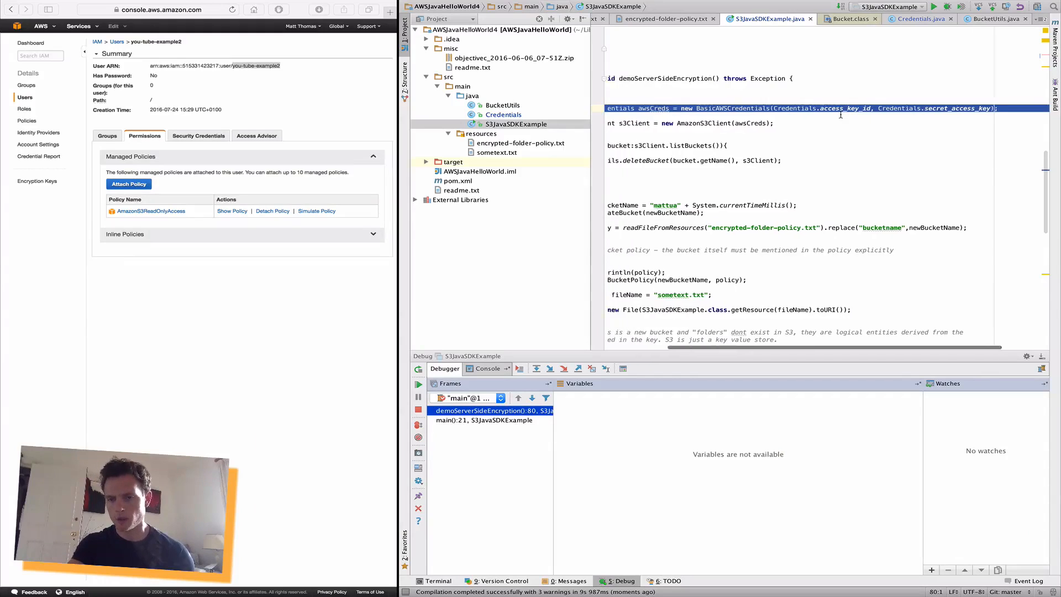
pyautogui.hscroll(-3)
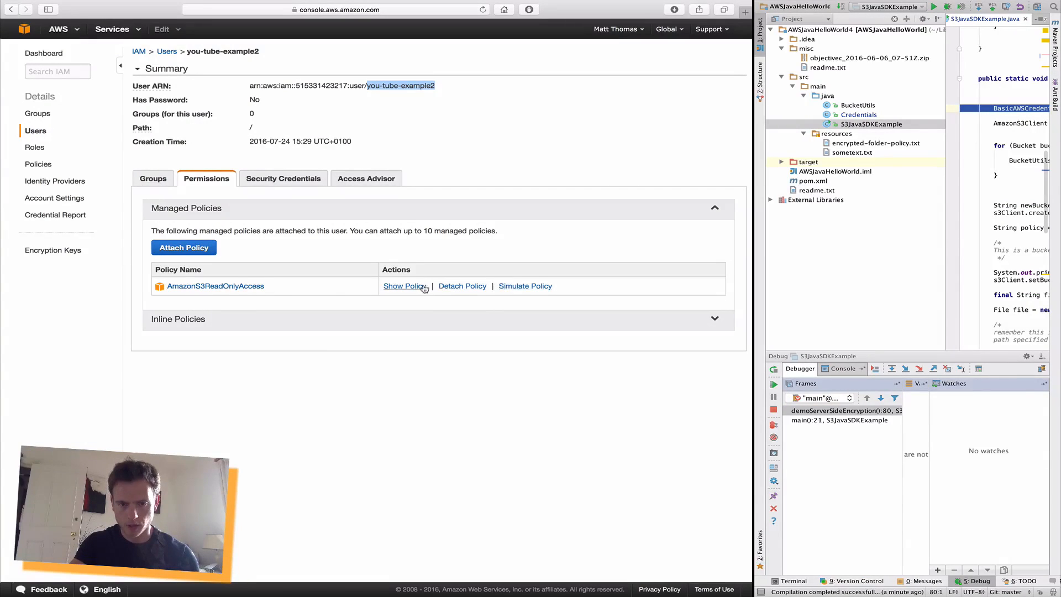
# - Detach the AmazonS3ReadOnlyAccess policy from the IAM user and confirm
pyautogui.click(462, 285)
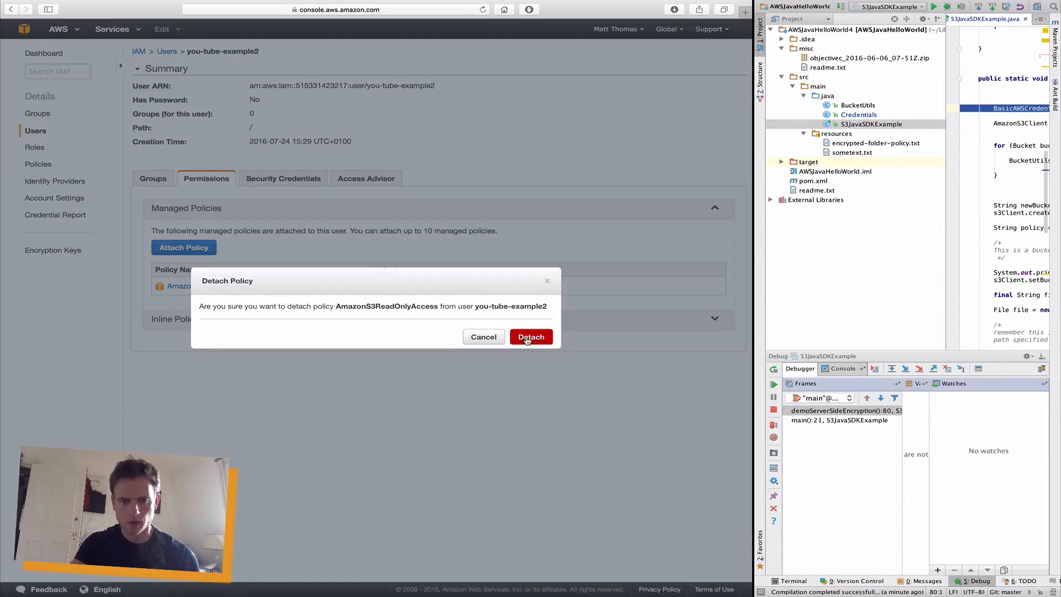
pyautogui.click(532, 337)
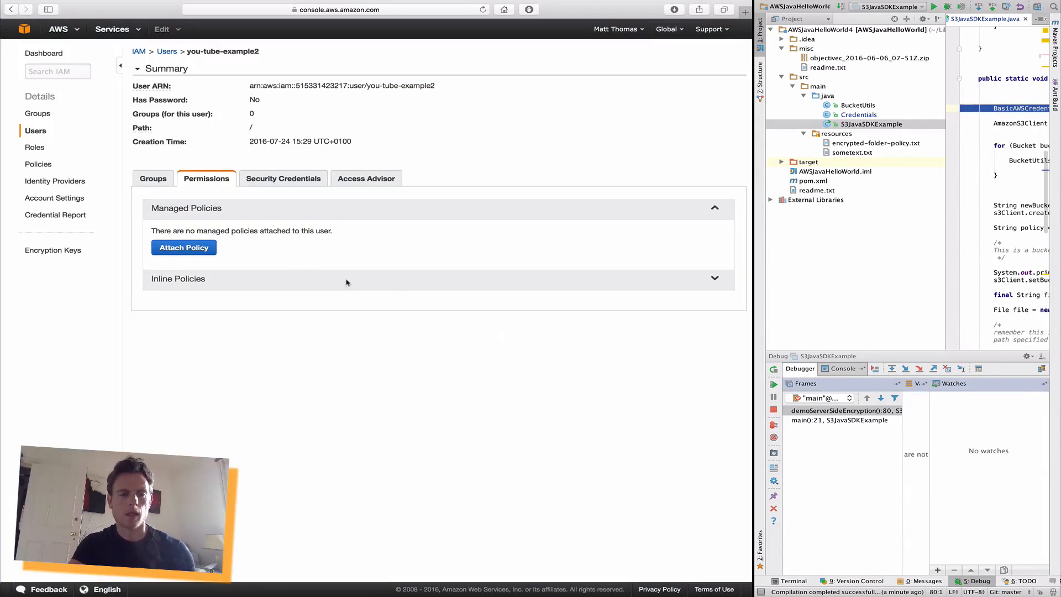
# - Attach the AmazonS3FullAccess policy to the IAM user
pyautogui.click(183, 246)
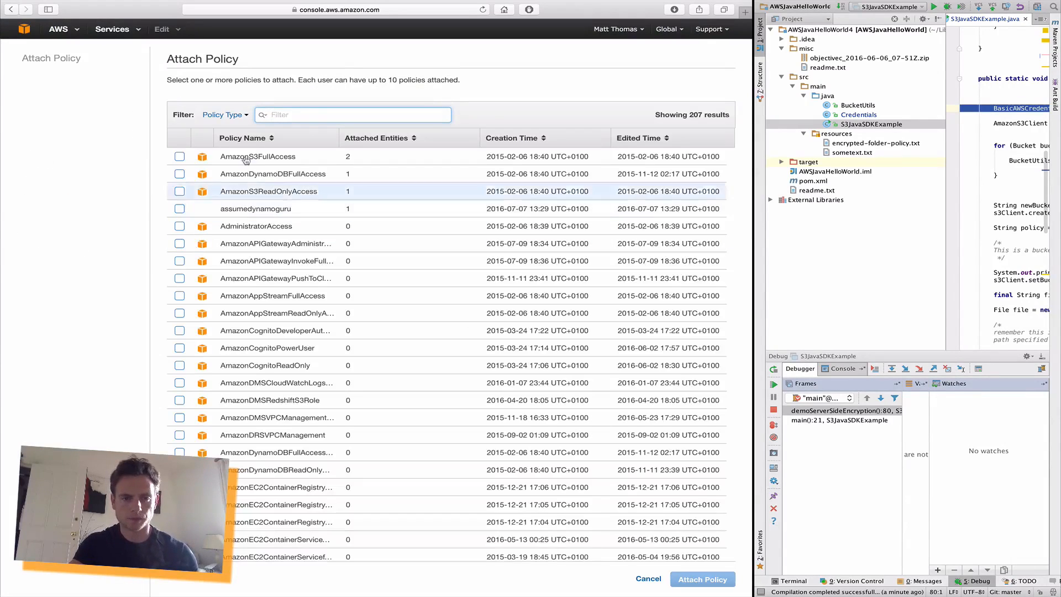
pyautogui.click(179, 156)
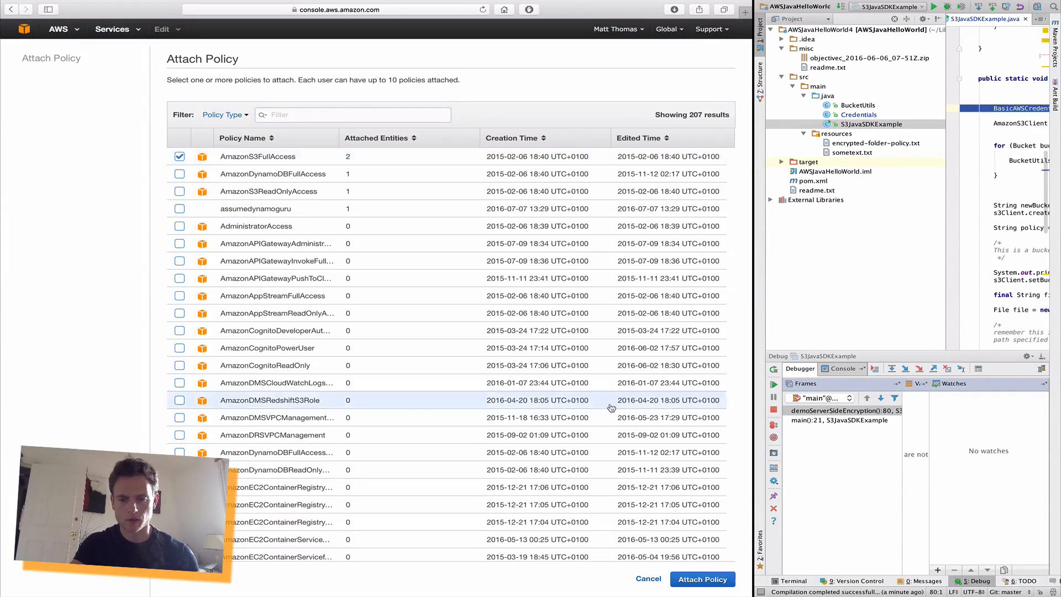
pyautogui.click(703, 579)
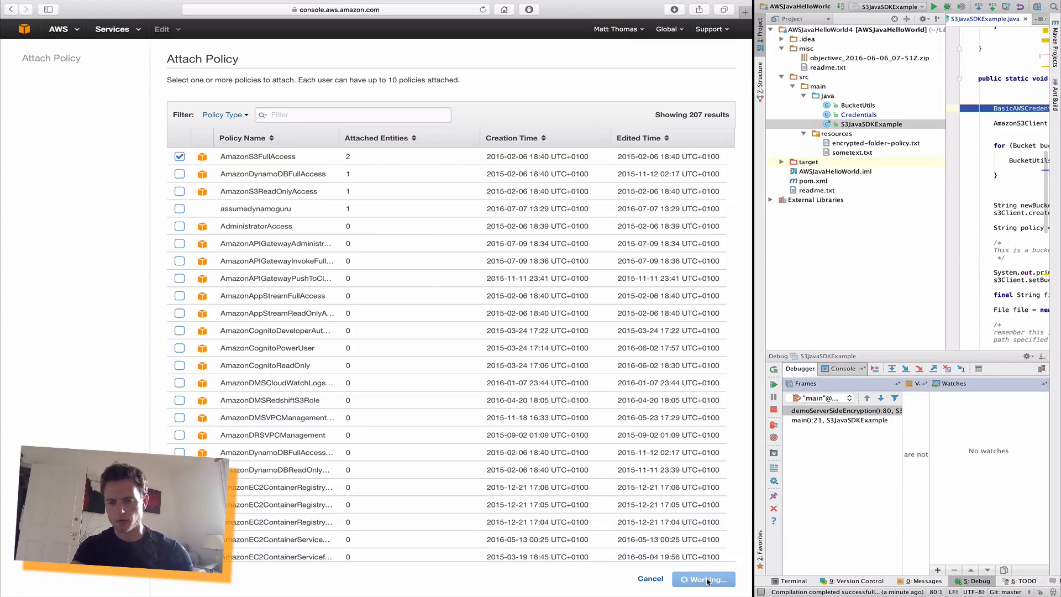
pyautogui.click(703, 578)
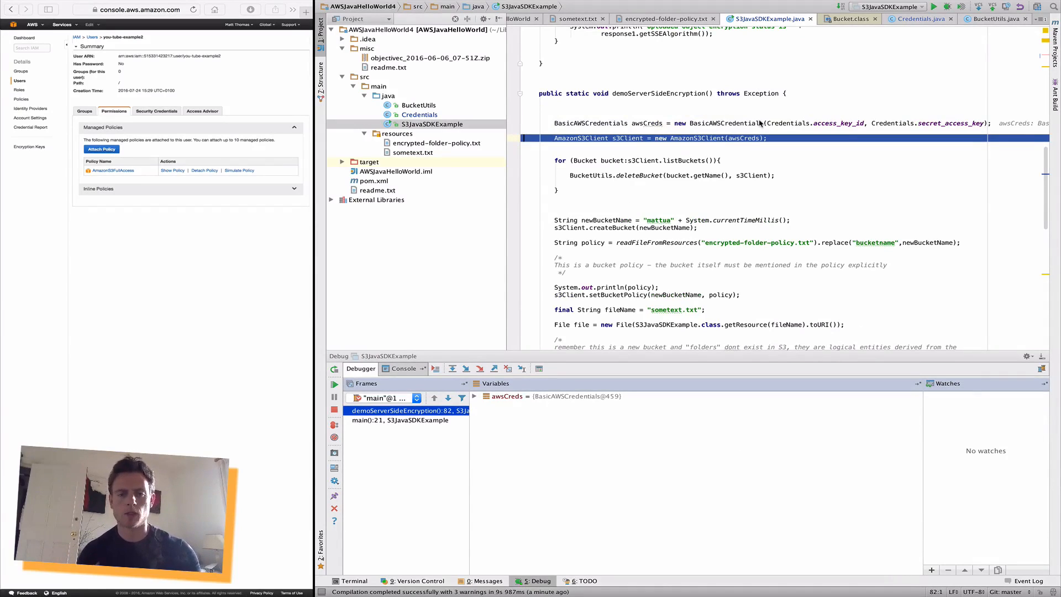
pyautogui.moveTo(578, 73)
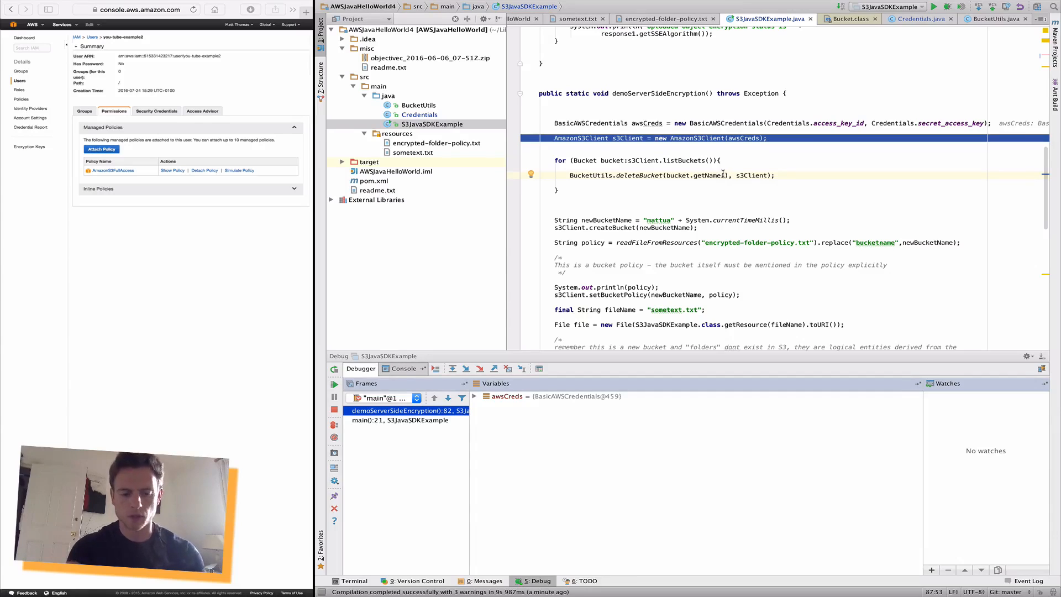
# - Step over creating the credentials and S3 client to reach the listBuckets() loop
pyautogui.click(334, 384)
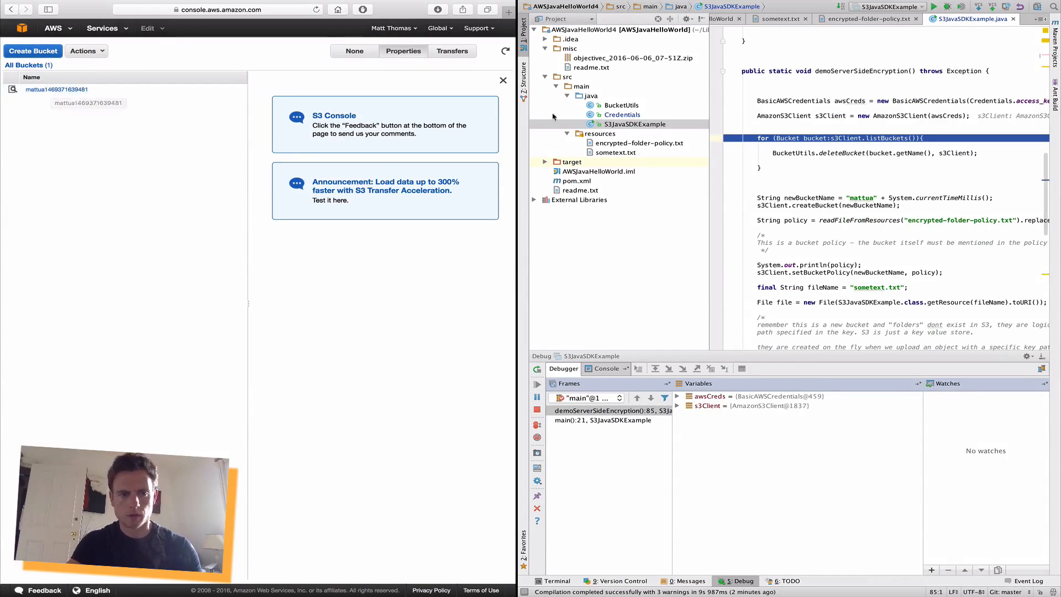
# - Step over the listBuckets() loop and BucketUtils.deleteBucket to remove the existing bucket
pyautogui.click(56, 89)
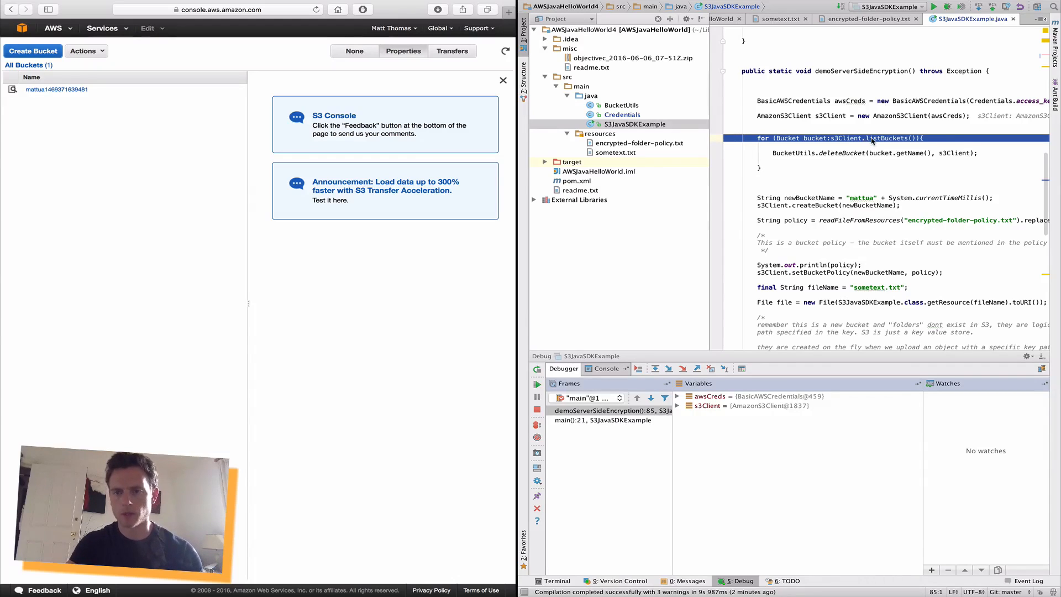
pyautogui.click(609, 412)
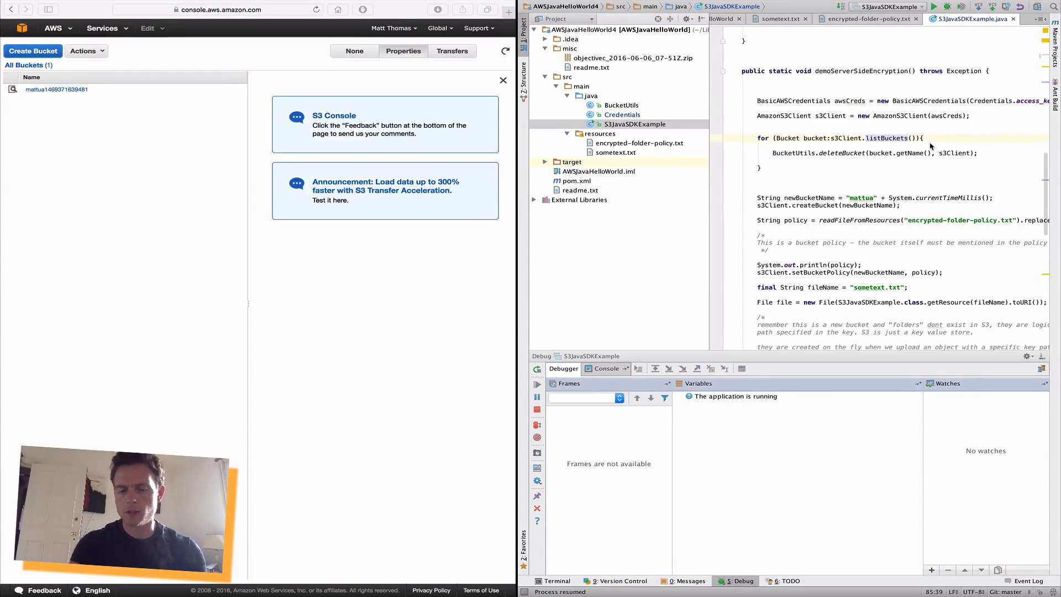
pyautogui.moveTo(839, 159)
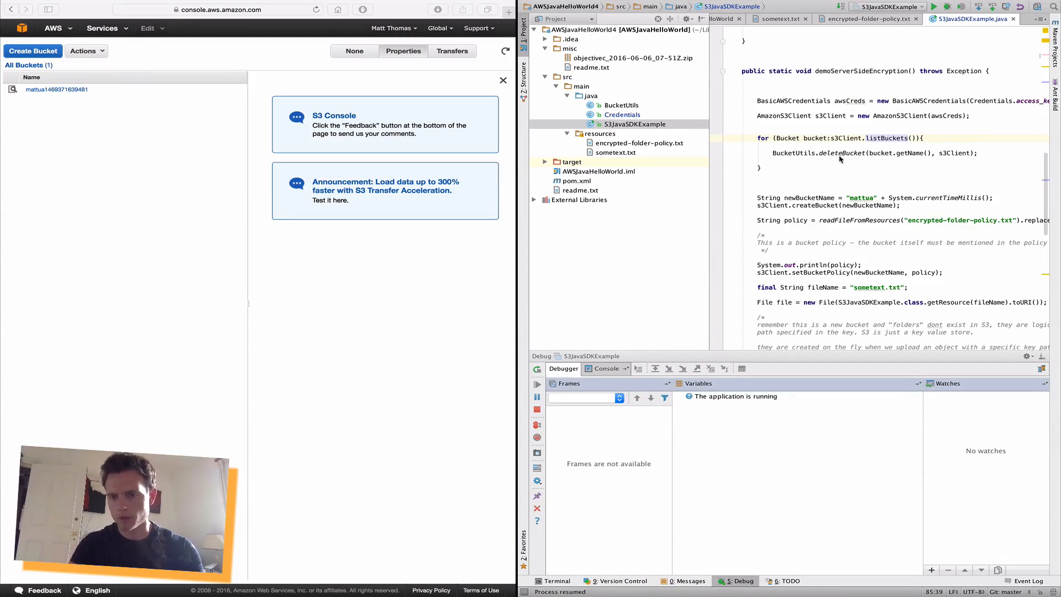
pyautogui.moveTo(797, 189)
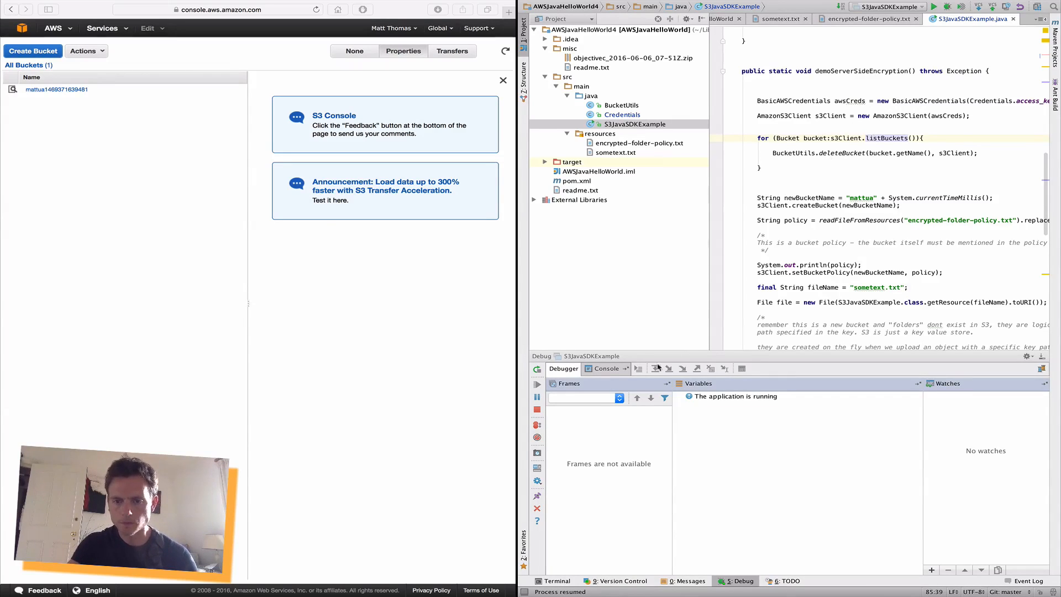
pyautogui.click(606, 369)
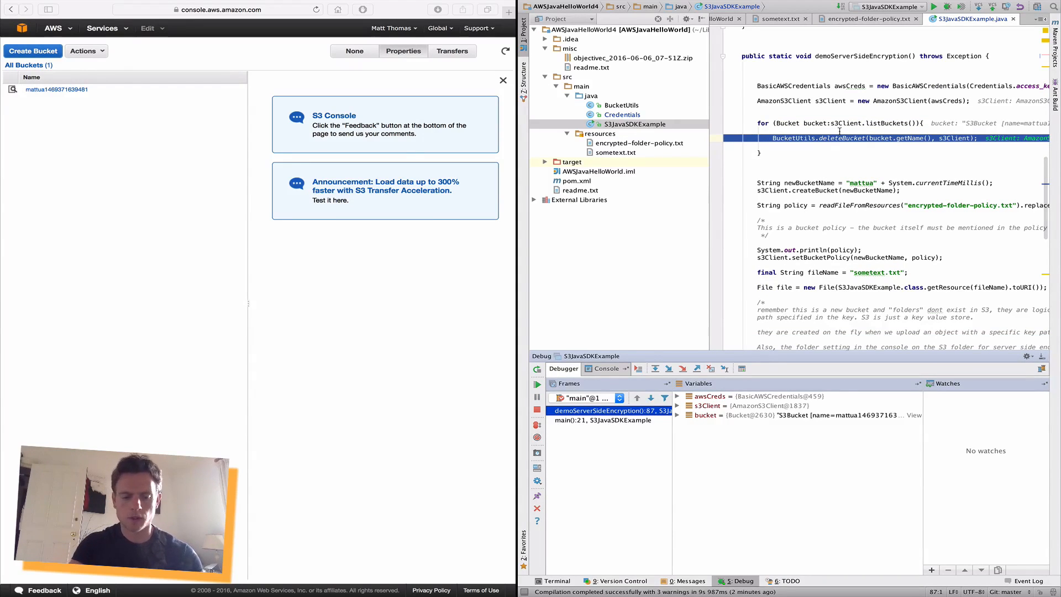
pyautogui.click(538, 384)
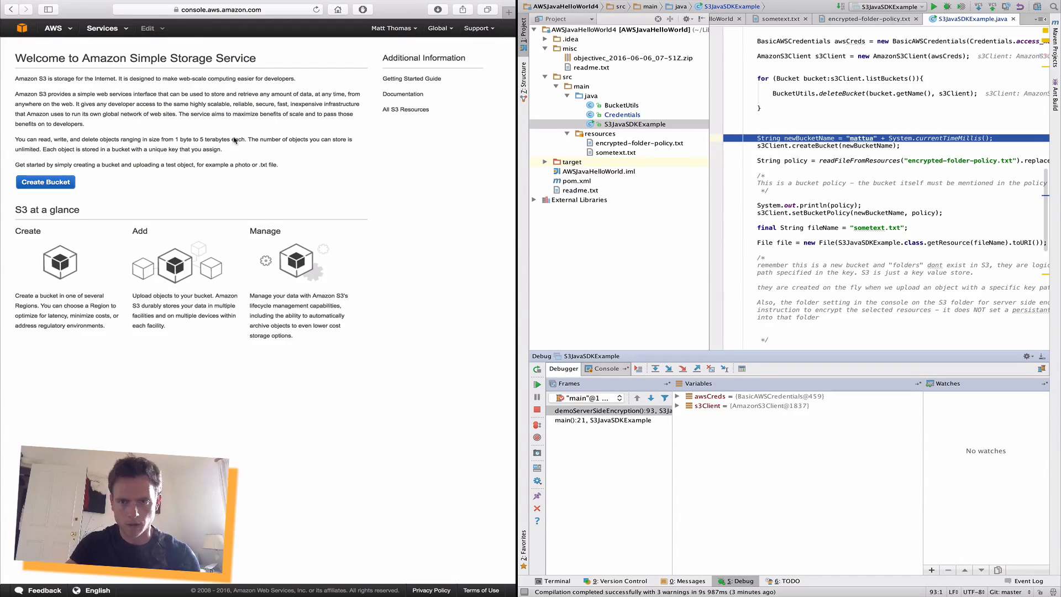
# - Step over building the timestamped bucket name and createBucket, then view encrypted-folder-policy.txt
pyautogui.click(609, 411)
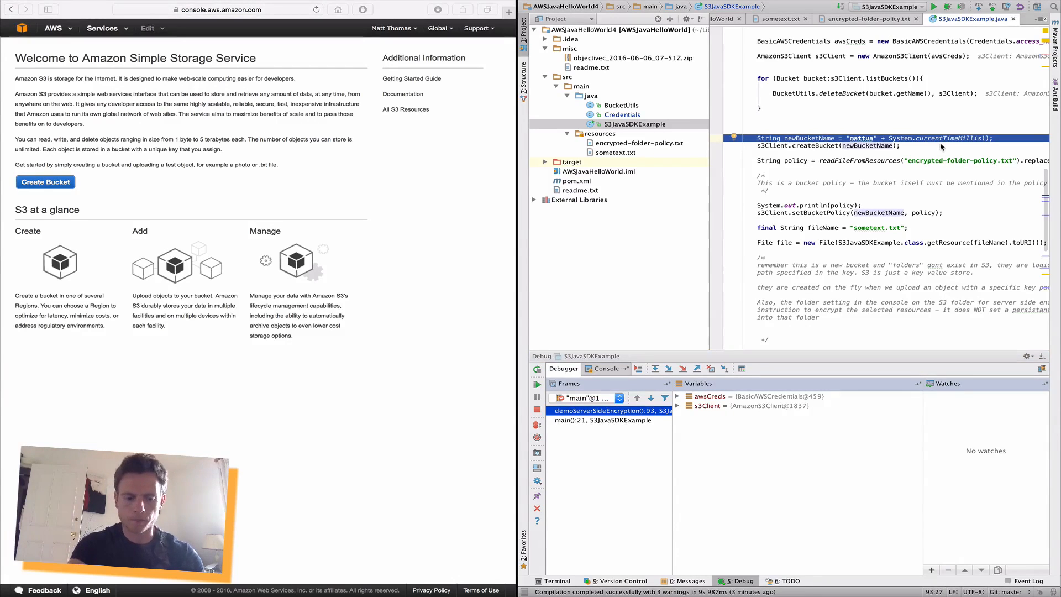
pyautogui.click(670, 368)
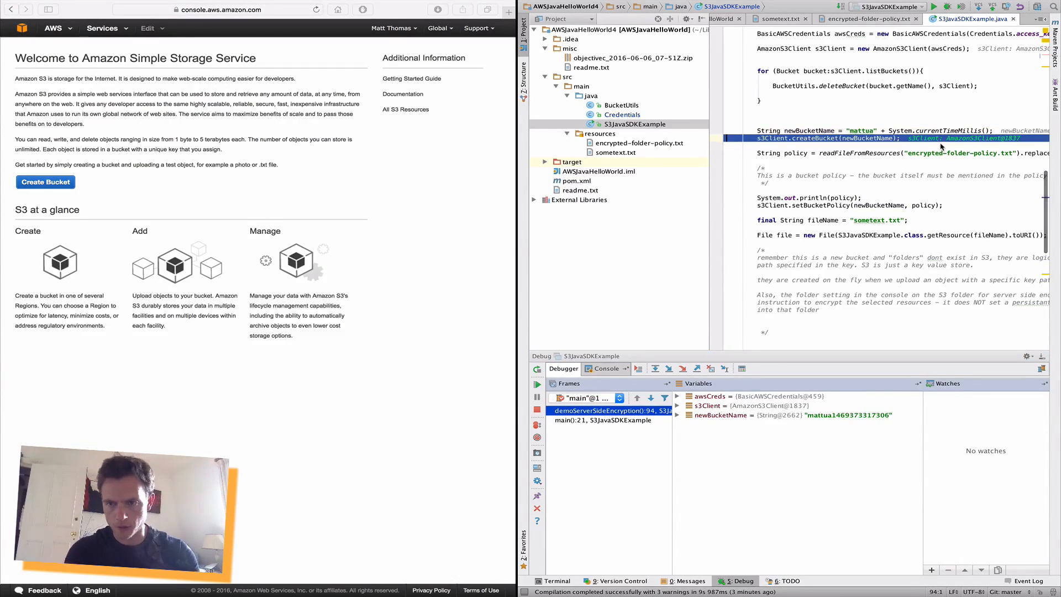
pyautogui.click(669, 368)
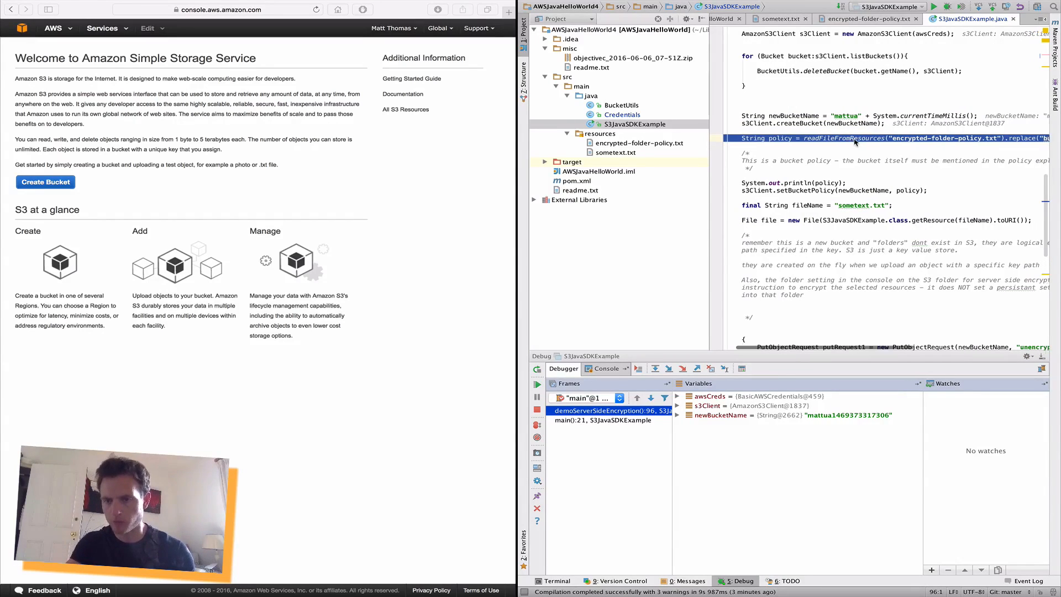
pyautogui.hscroll(3)
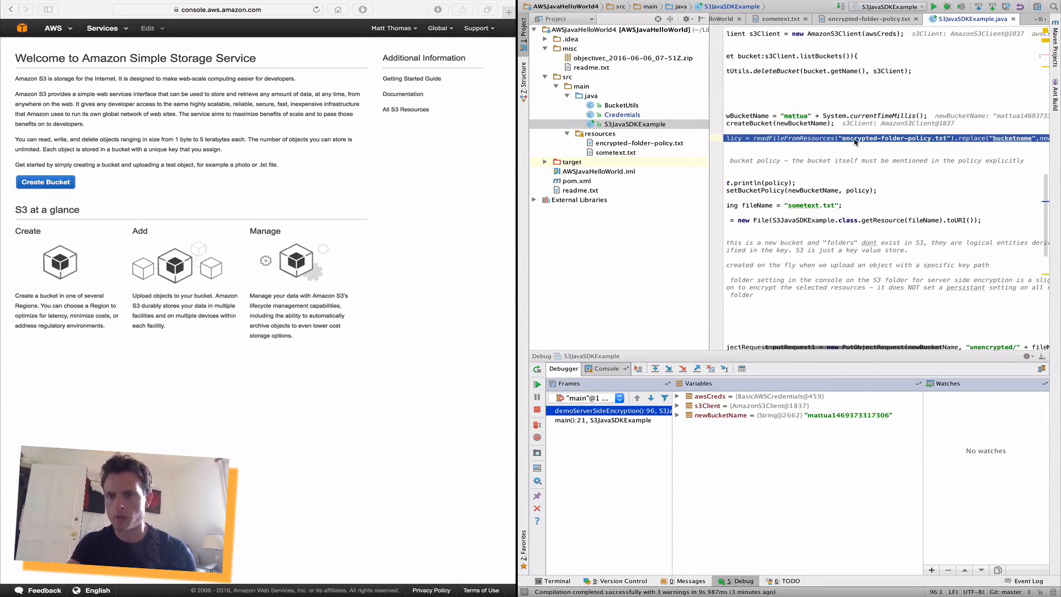
pyautogui.hscroll(3)
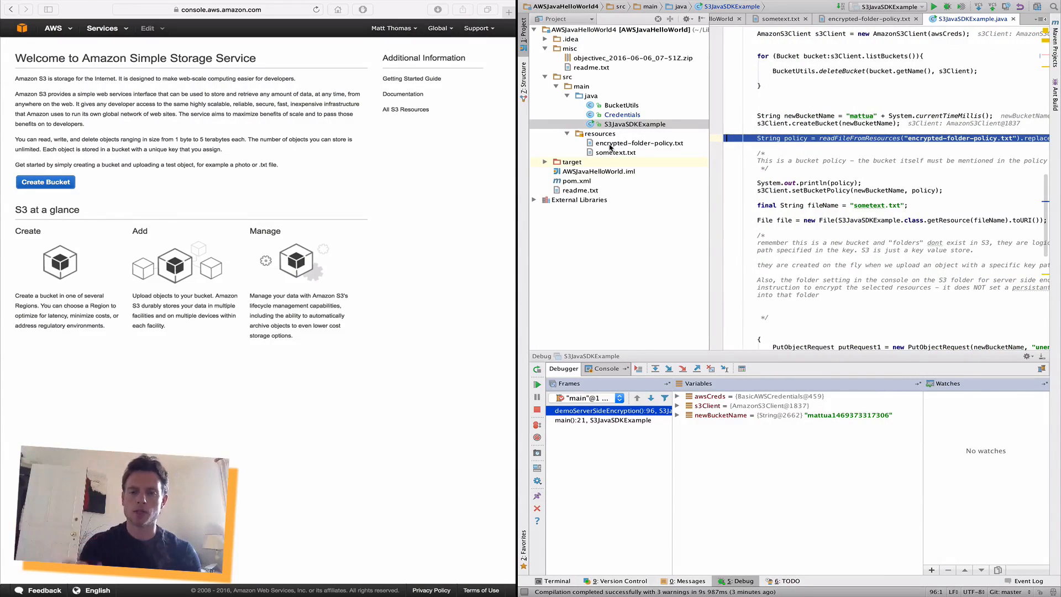
pyautogui.click(640, 143)
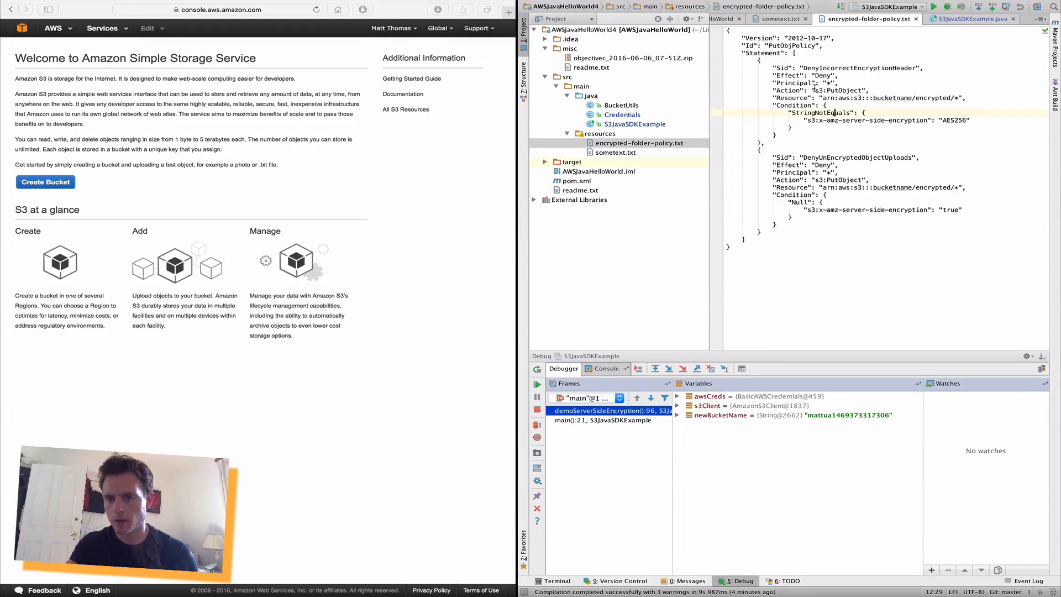
# - Highlight the bucket-name and AES256 terms in the policy, then return to S3JavaSDKExample.java
pyautogui.doubleClick(822, 75)
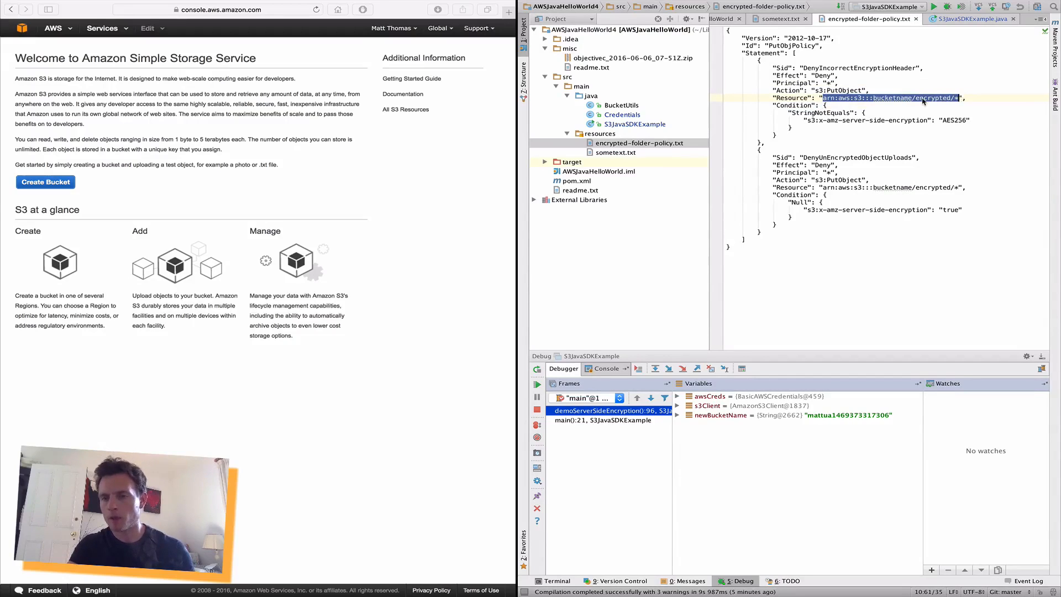
pyautogui.moveTo(894, 97)
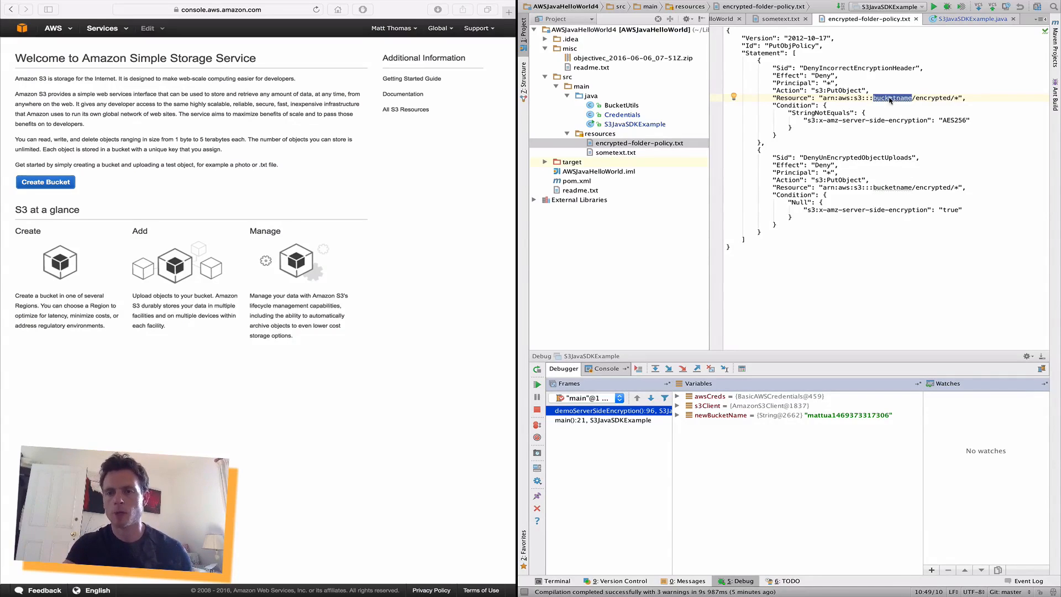
pyautogui.moveTo(892, 97)
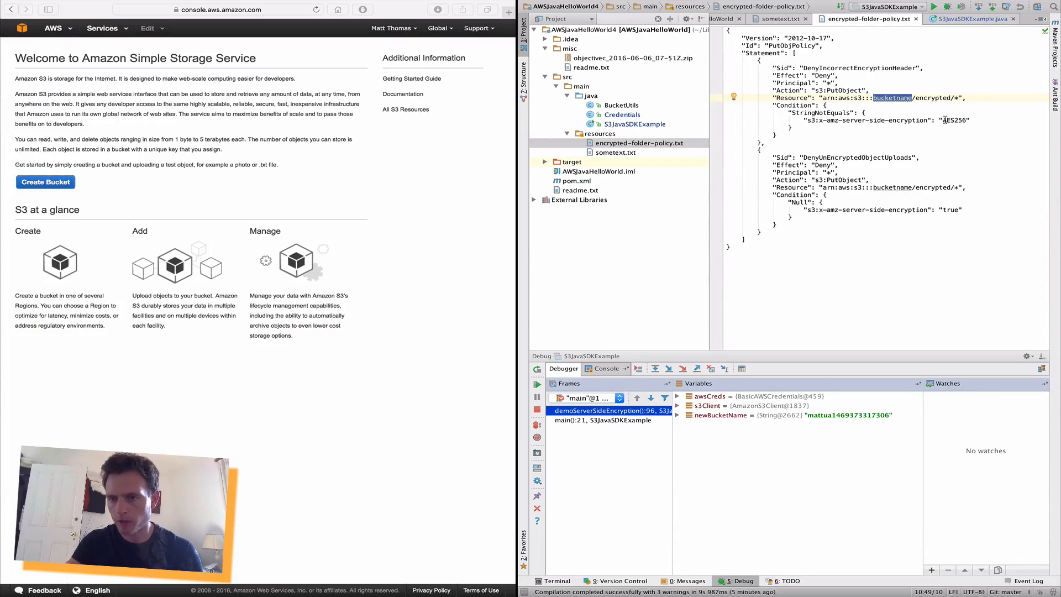
pyautogui.doubleClick(955, 121)
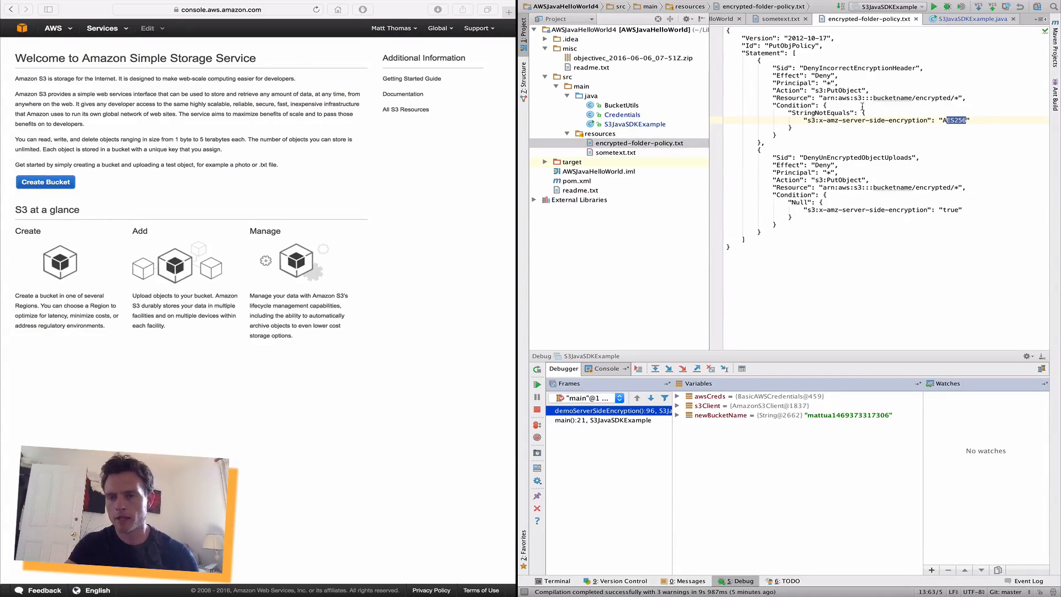
pyautogui.moveTo(917, 133)
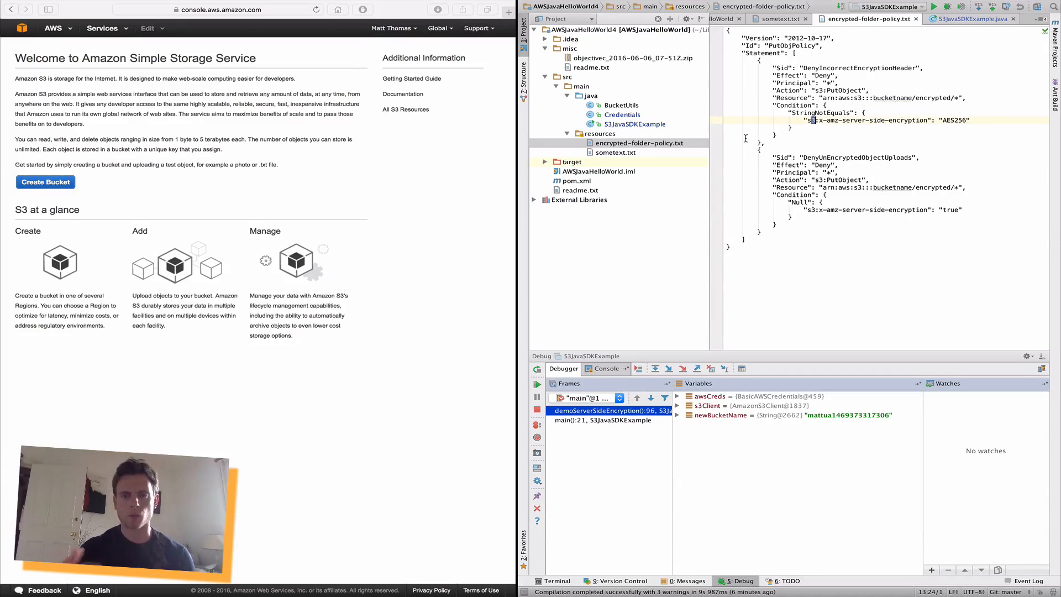
pyautogui.moveTo(701, 43)
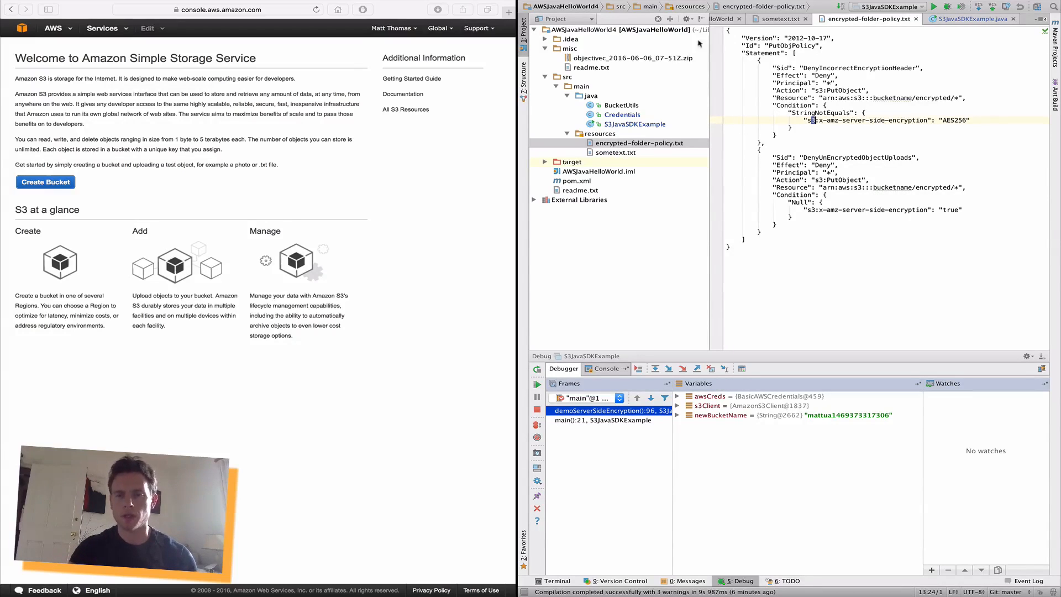
pyautogui.click(636, 124)
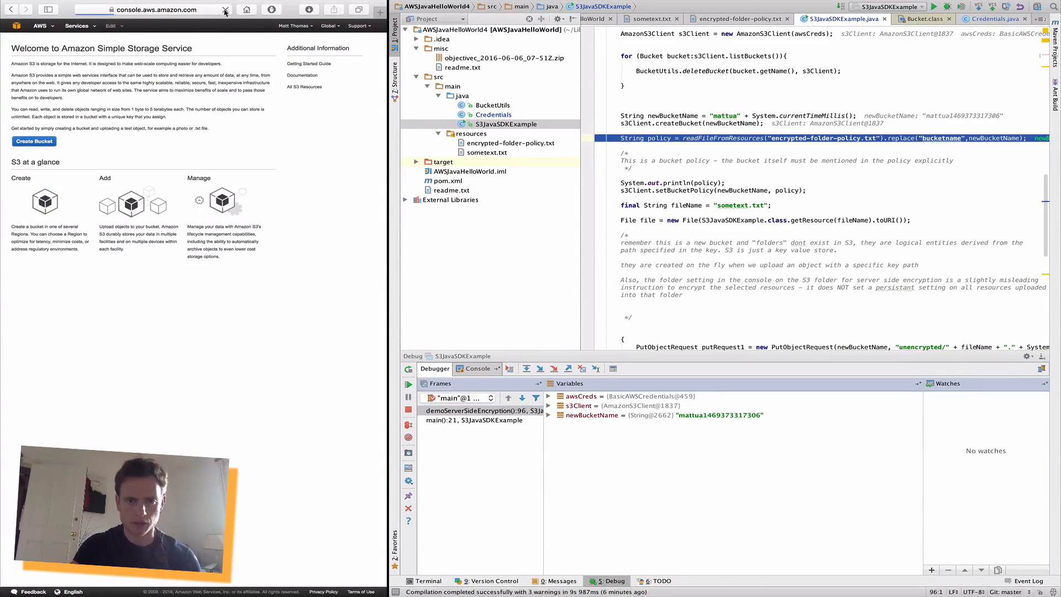
# - Refresh the S3 console for the new bucket, glance at the policy file, and review the policy-loading code
pyautogui.click(225, 10)
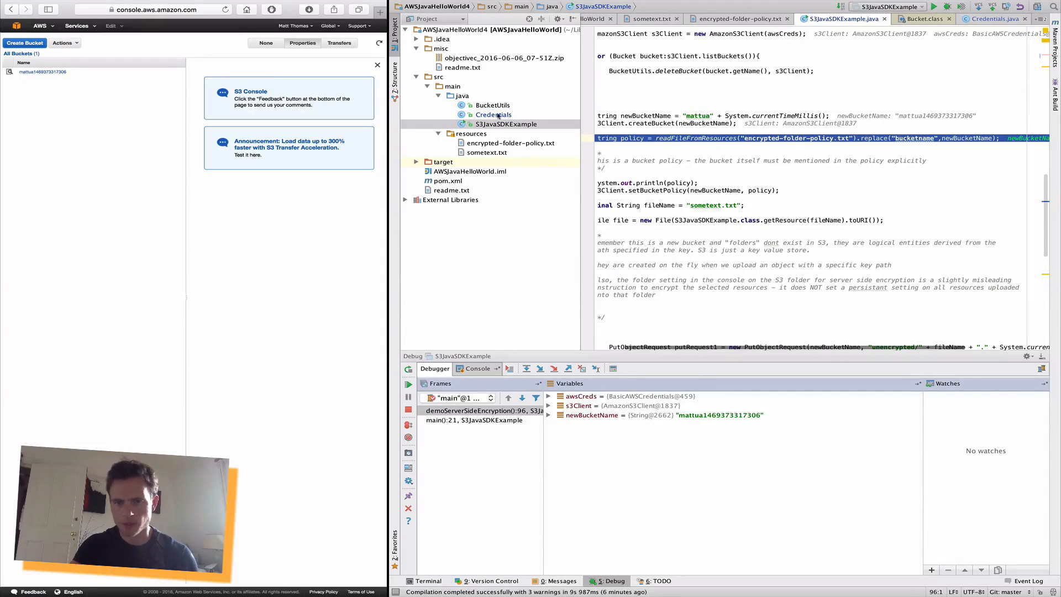
pyautogui.click(740, 19)
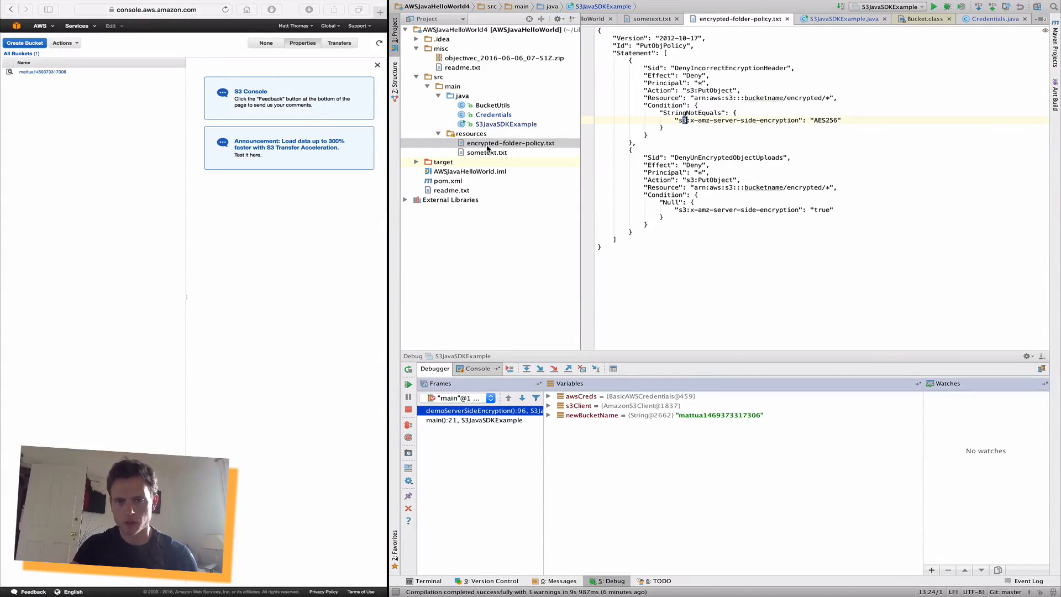
pyautogui.click(839, 19)
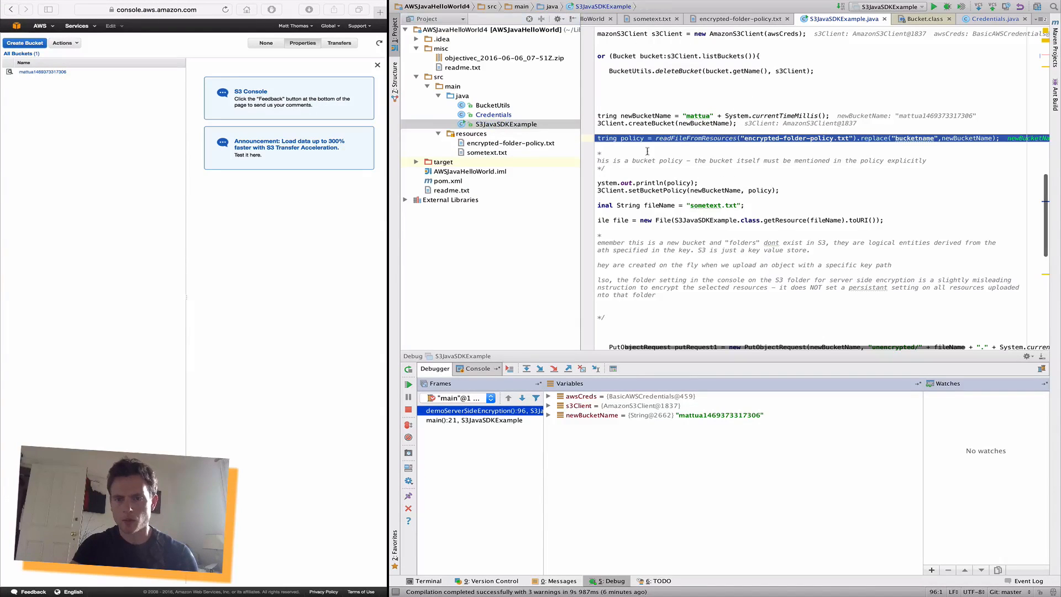
pyautogui.hscroll(3)
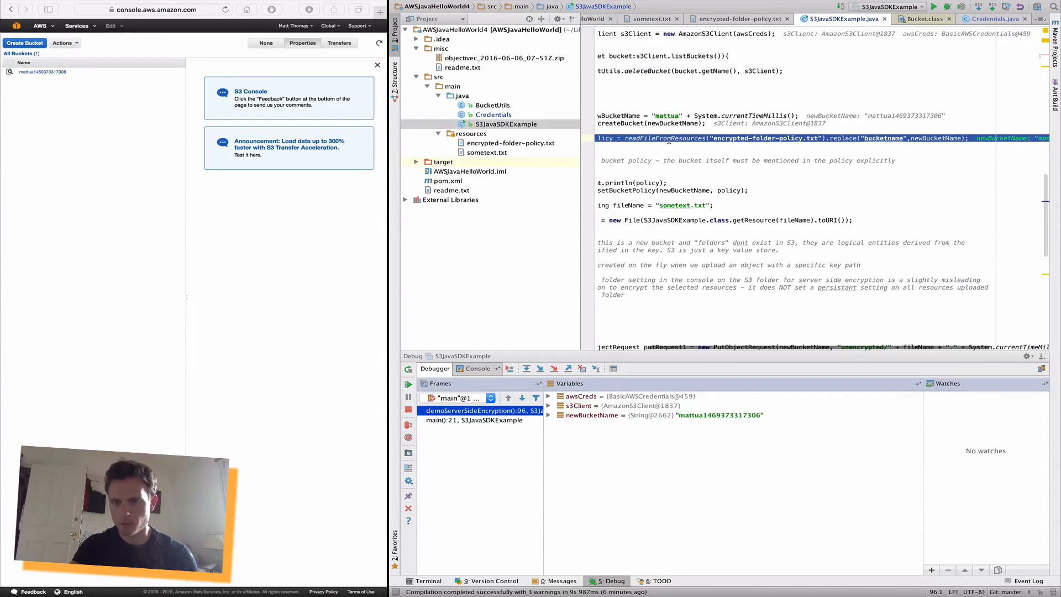
pyautogui.hscroll(3)
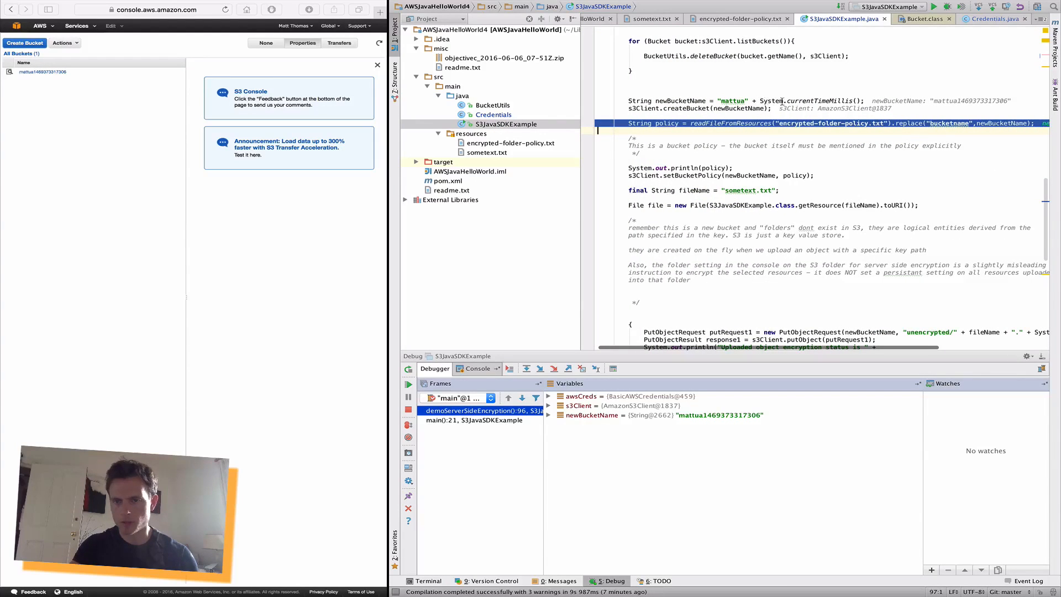
pyautogui.hscroll(3)
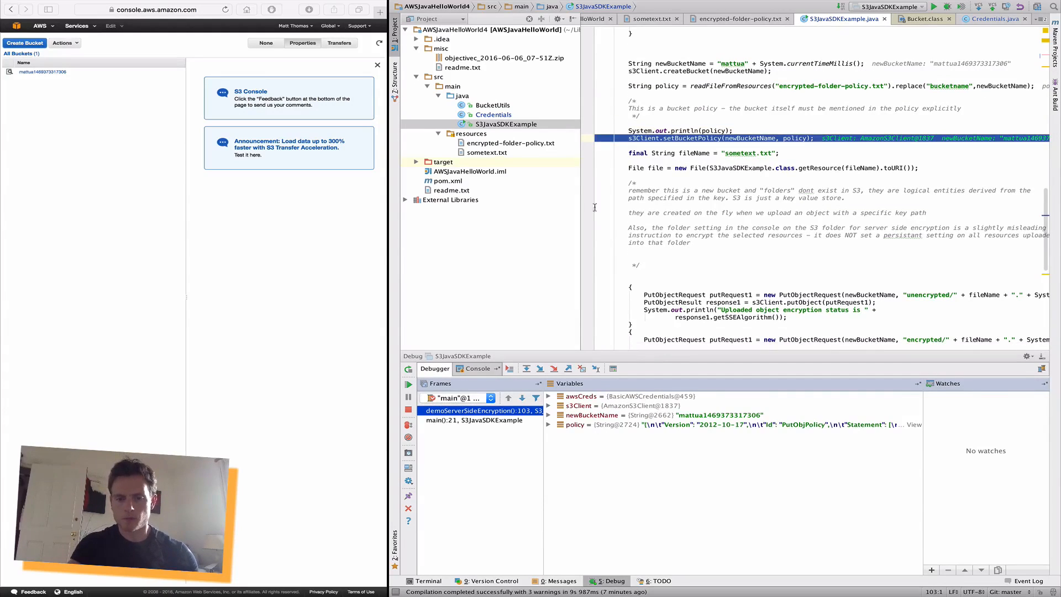
# - Show the Debug console output and highlight the bucket name in the printed policy
pyautogui.click(476, 368)
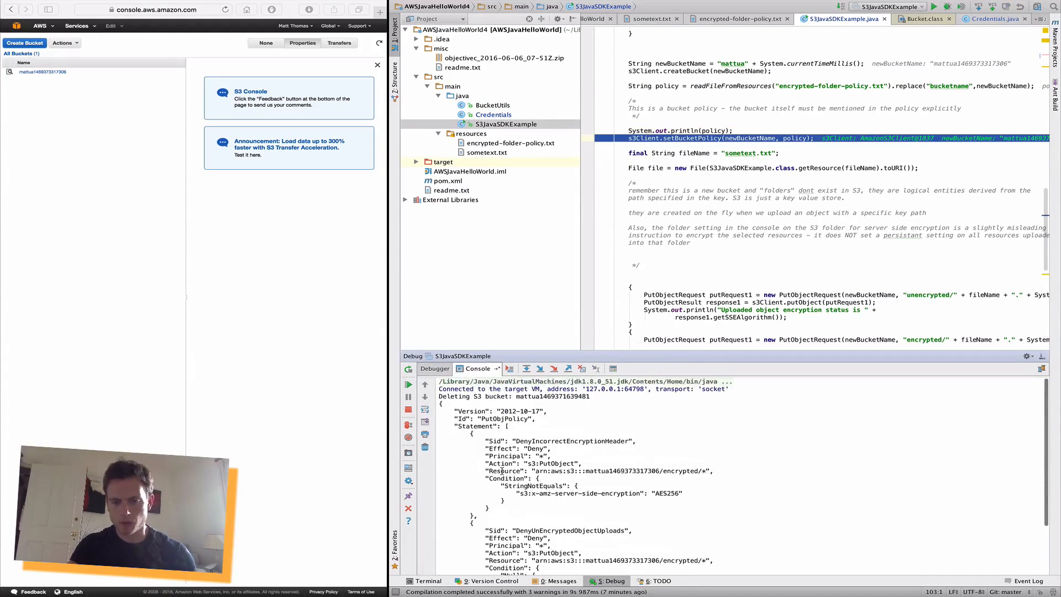
pyautogui.scroll(-3)
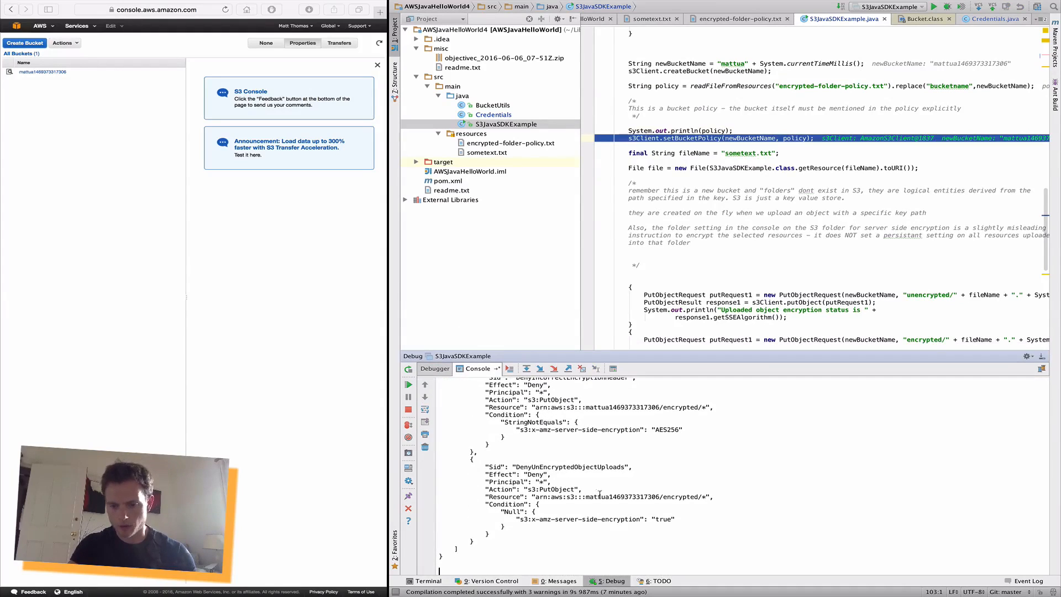
pyautogui.doubleClick(623, 496)
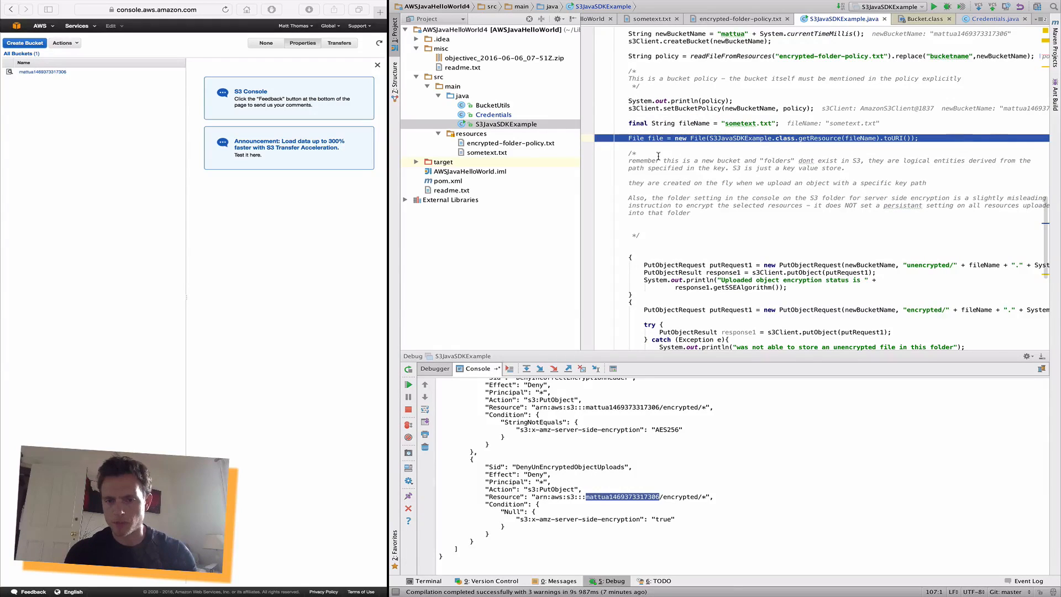
# - Scroll the editor to view the PutObjectRequest line for the unencrypted/ folder
pyautogui.scroll(-3)
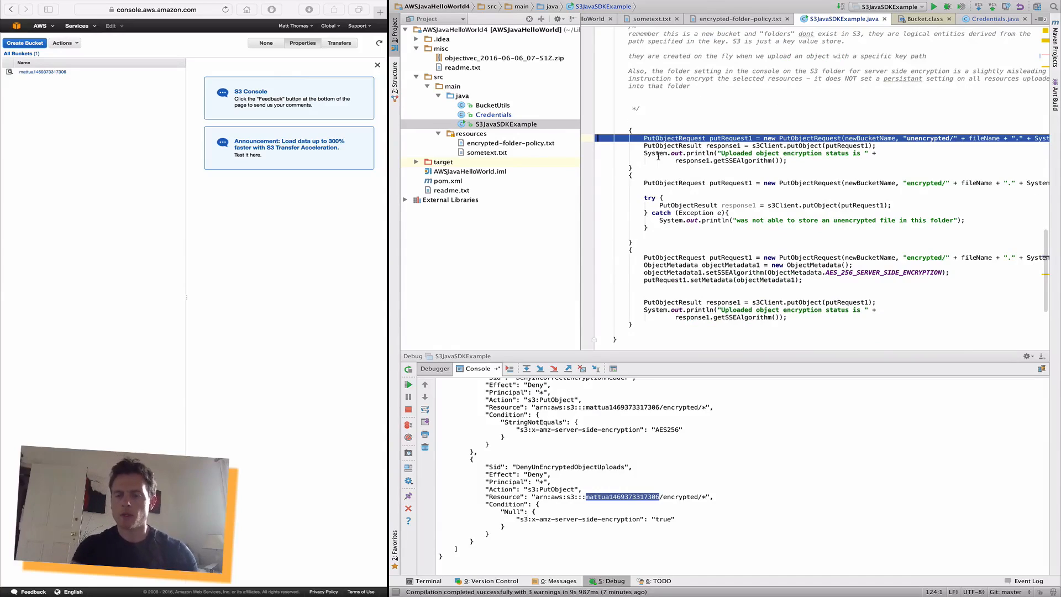
pyautogui.hscroll(3)
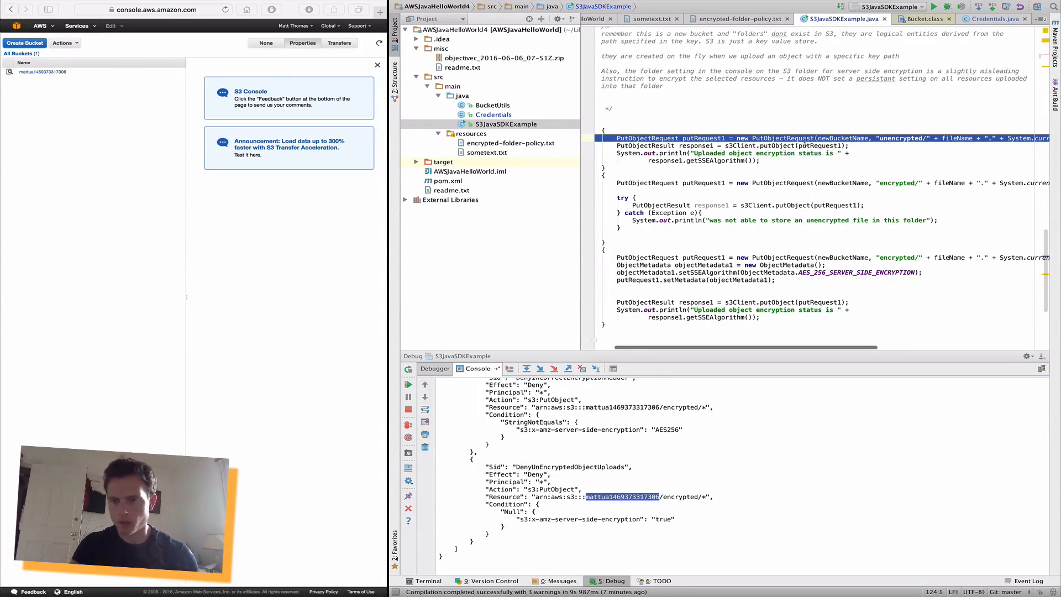
pyautogui.hscroll(3)
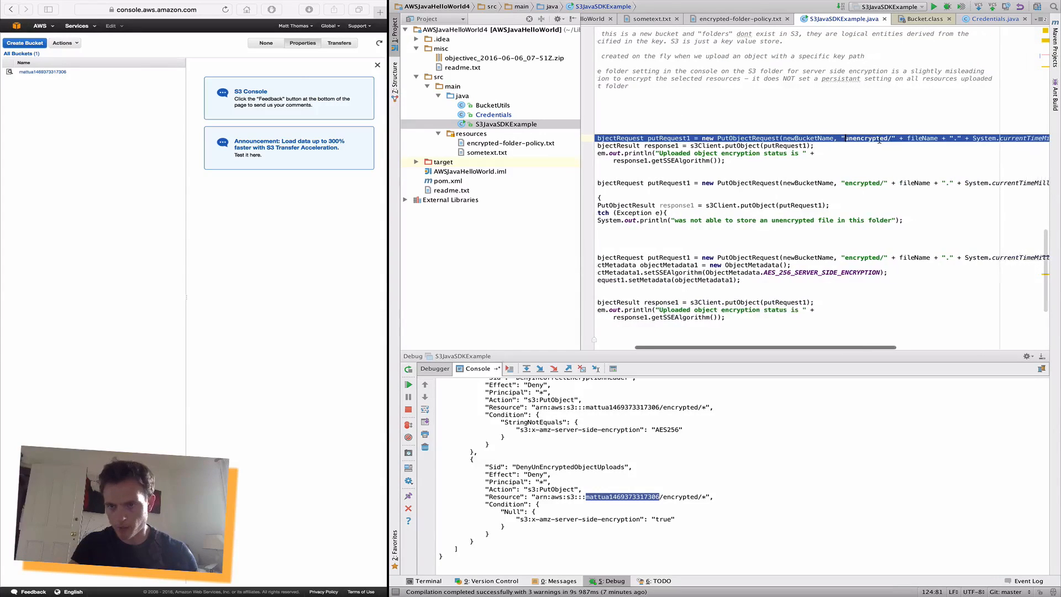
pyautogui.hscroll(3)
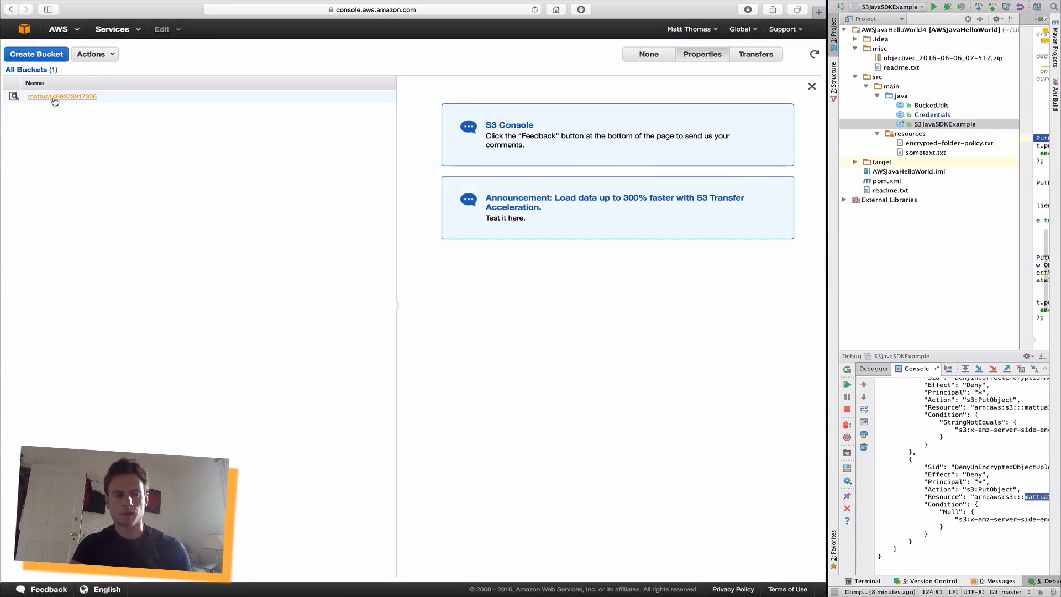
pyautogui.click(62, 96)
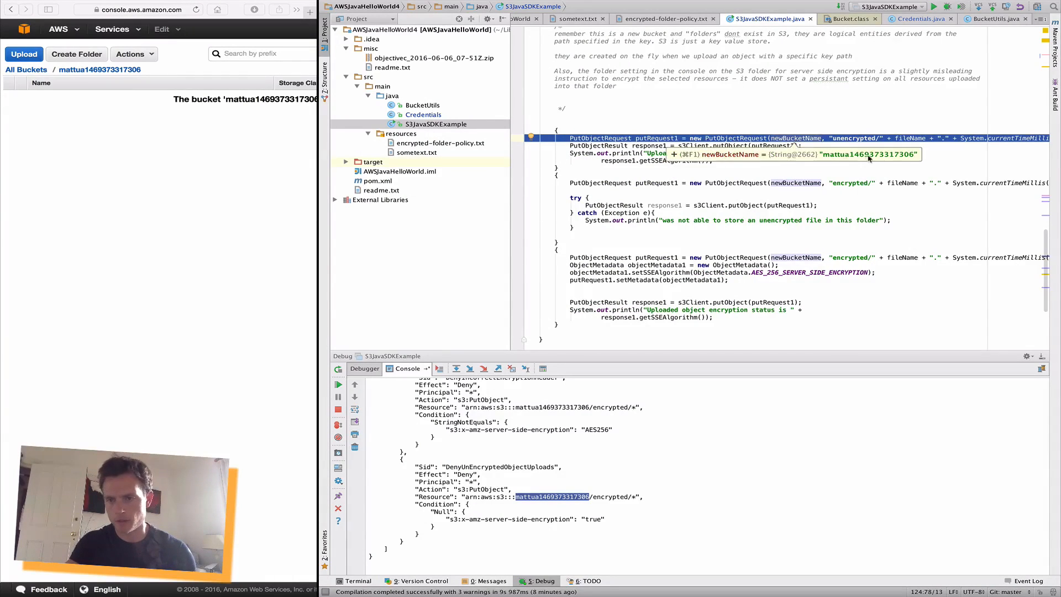
# - View sometext.txt's one-line content, then return to encrypted-folder-policy.txt
pyautogui.hscroll(3)
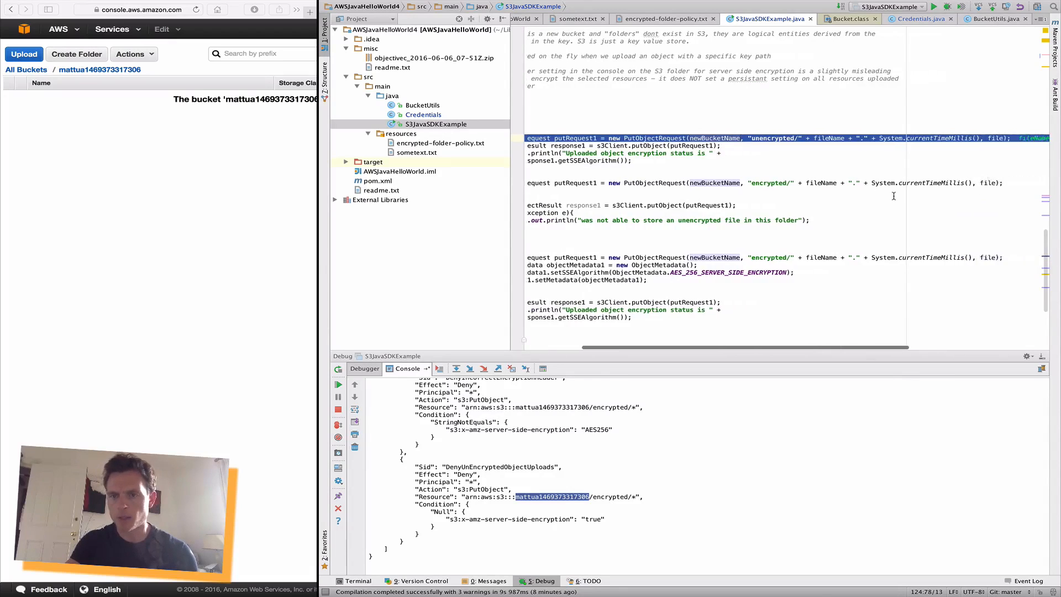
pyautogui.hscroll(3)
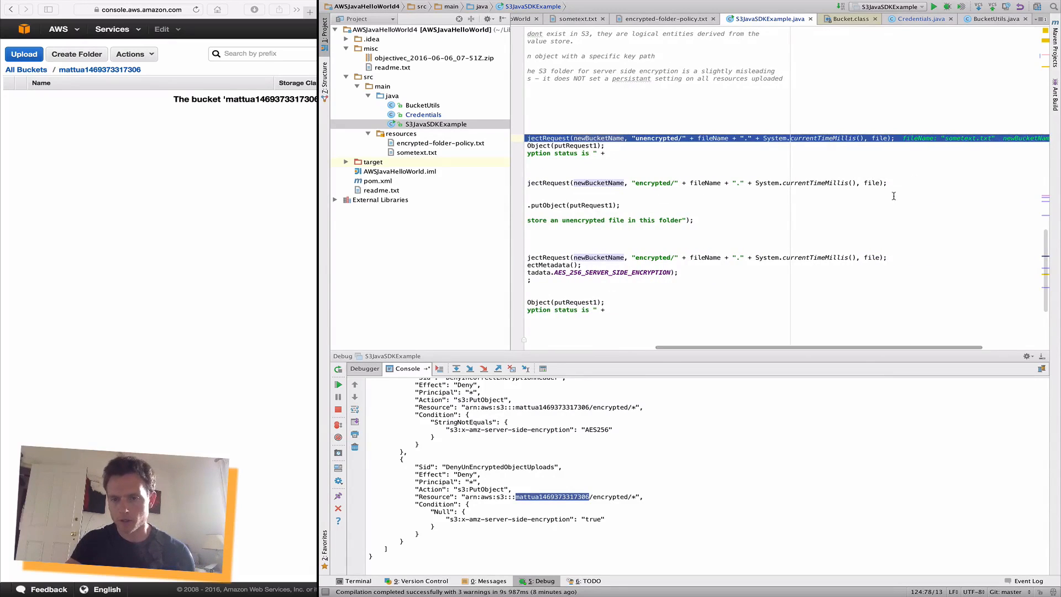
pyautogui.click(416, 153)
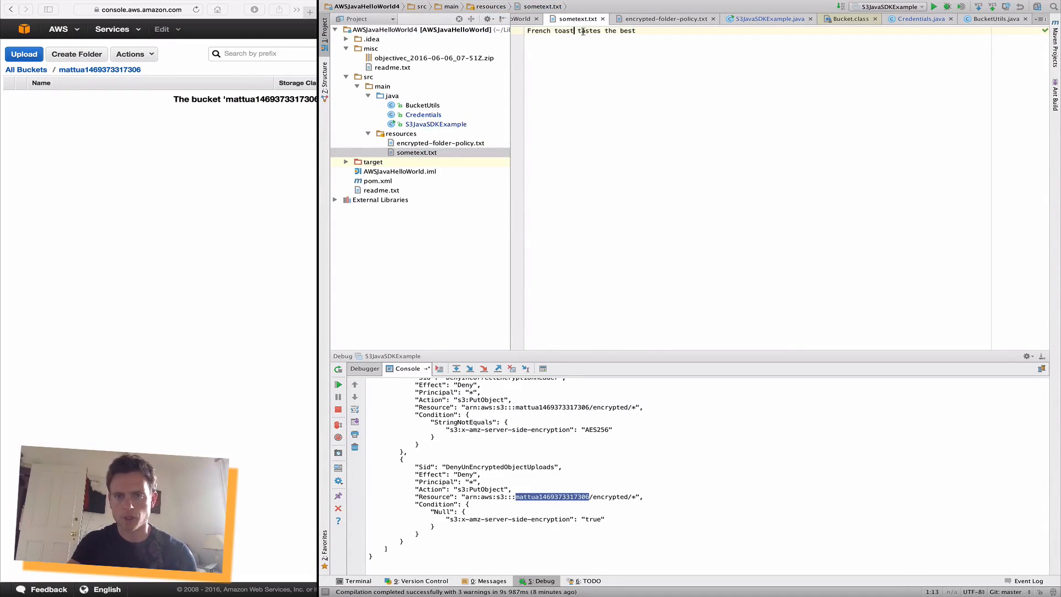
pyautogui.click(767, 19)
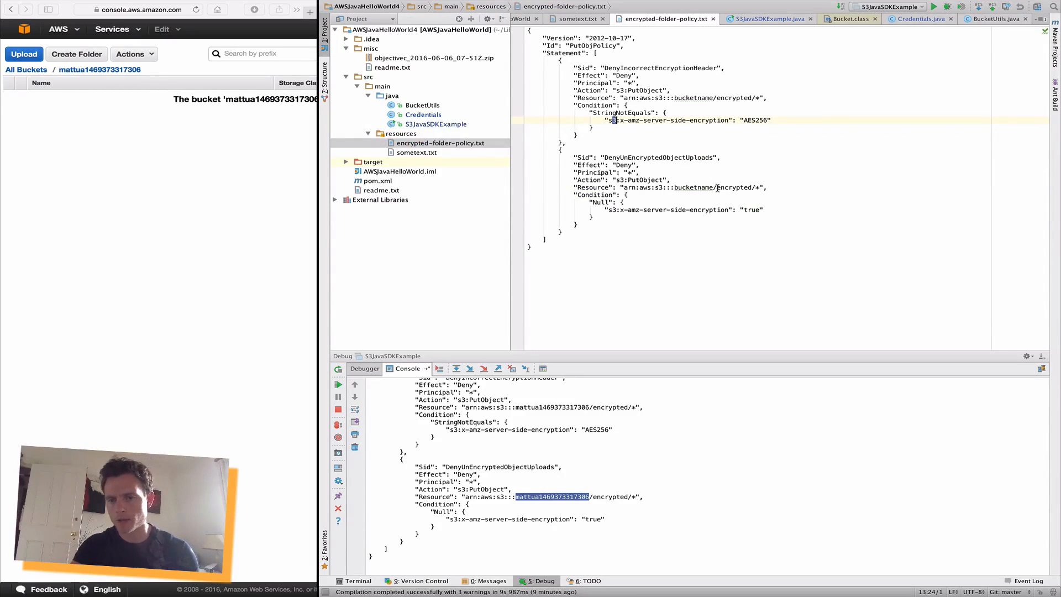
# - Highlight 'encrypted' in the deny rule's Resource, then reopen S3JavaSDKExample.java from the project tree
pyautogui.doubleClick(734, 188)
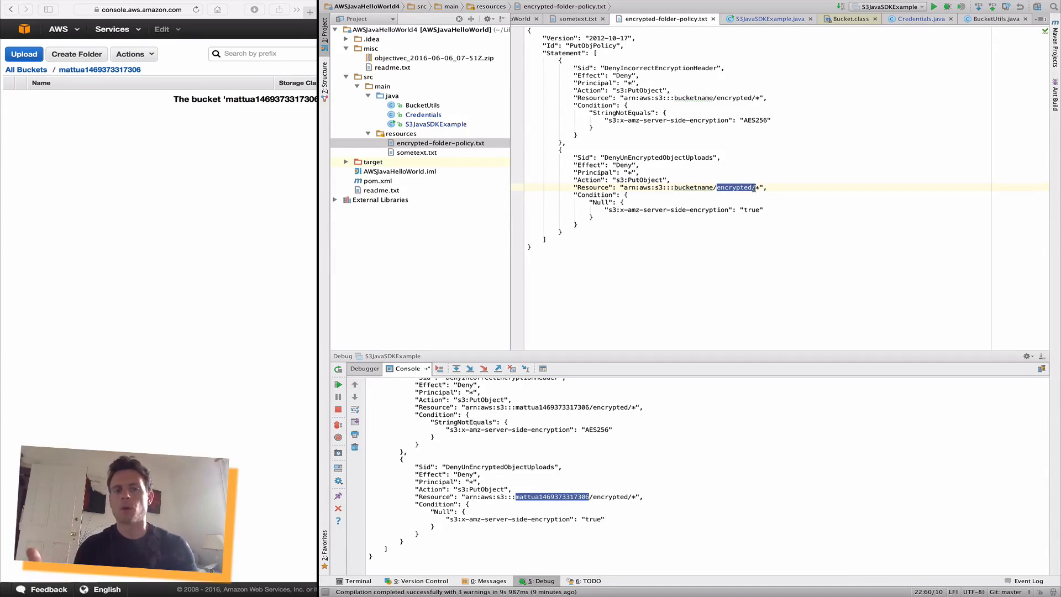
pyautogui.click(436, 123)
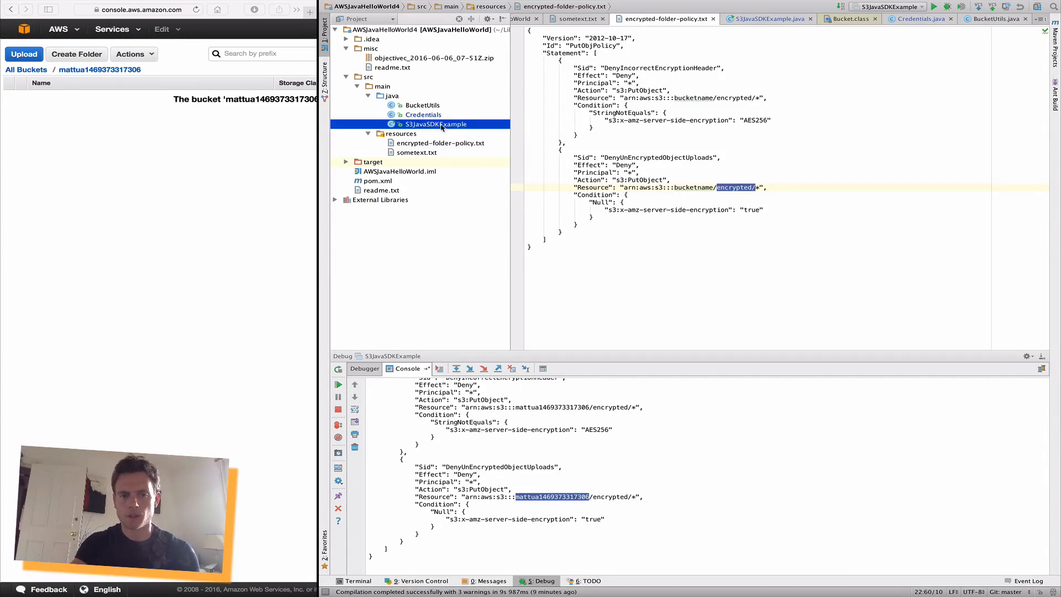
pyautogui.click(765, 19)
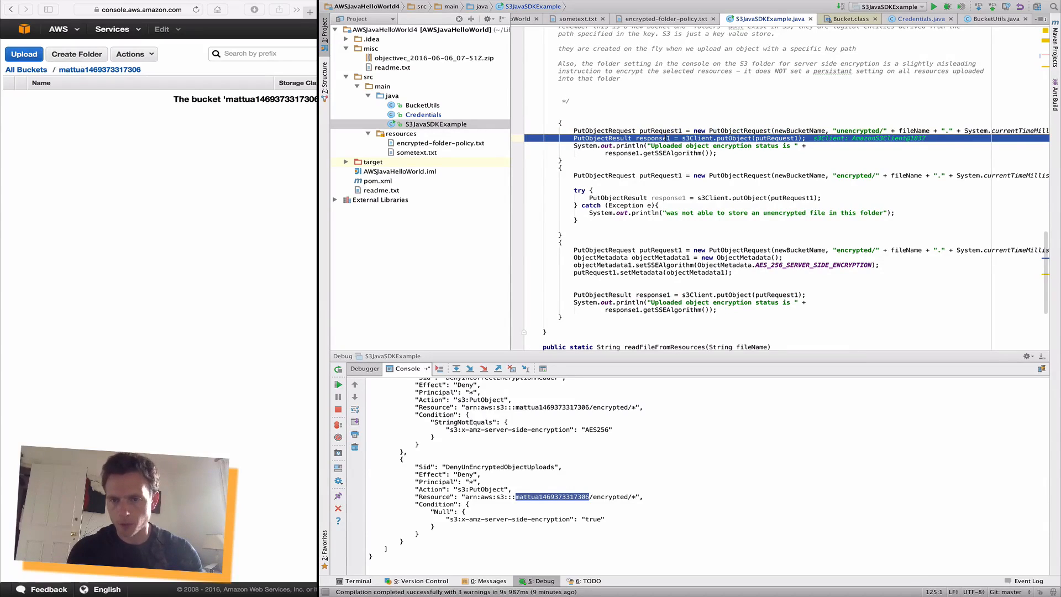
# - Run the unencrypted-folder upload and review the console's 'status is null' output
pyautogui.click(339, 384)
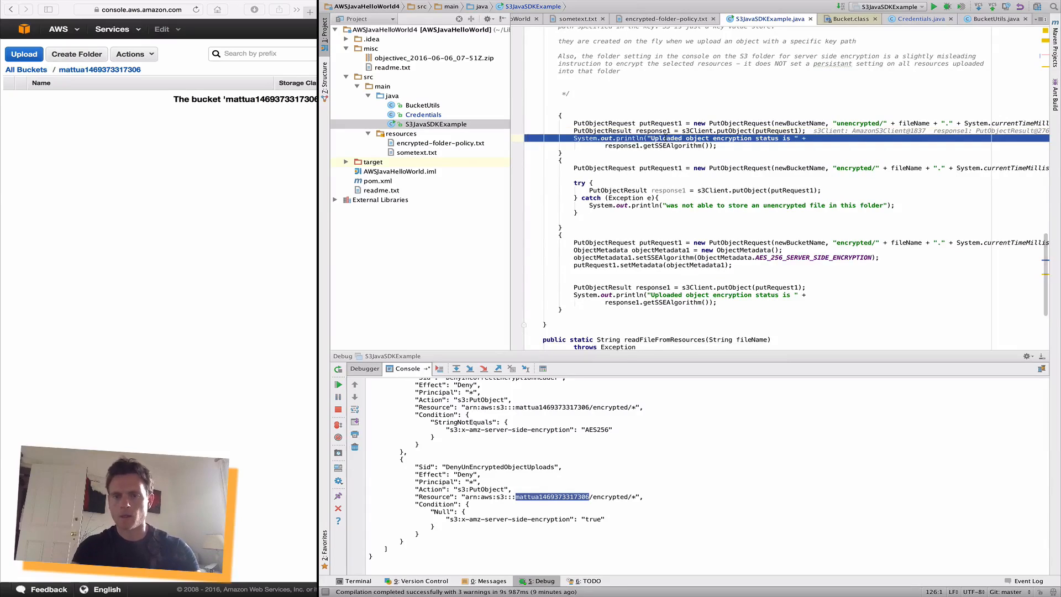
pyautogui.scroll(3)
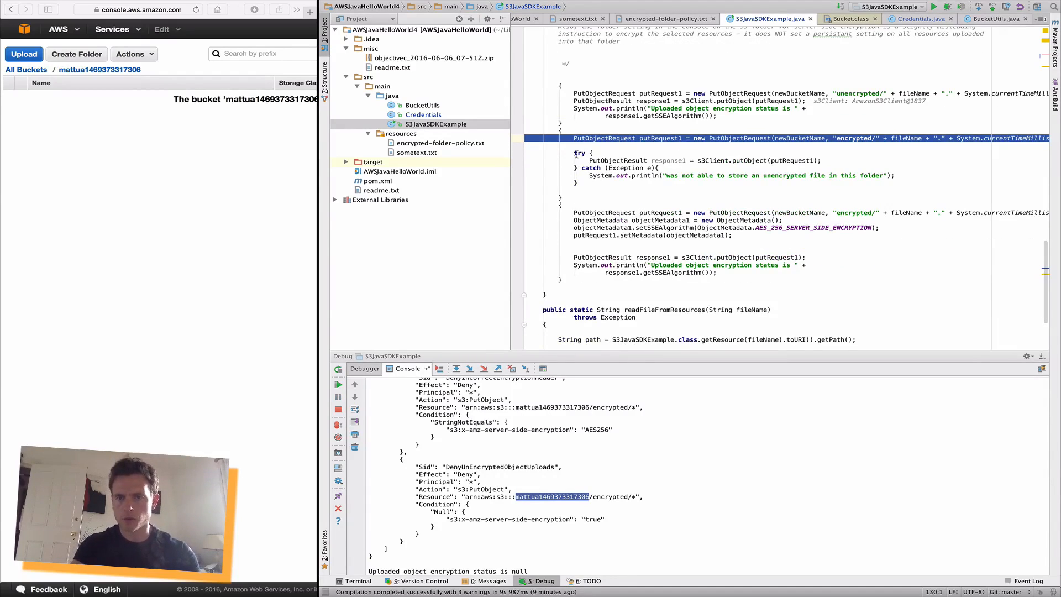
pyautogui.moveTo(467, 277)
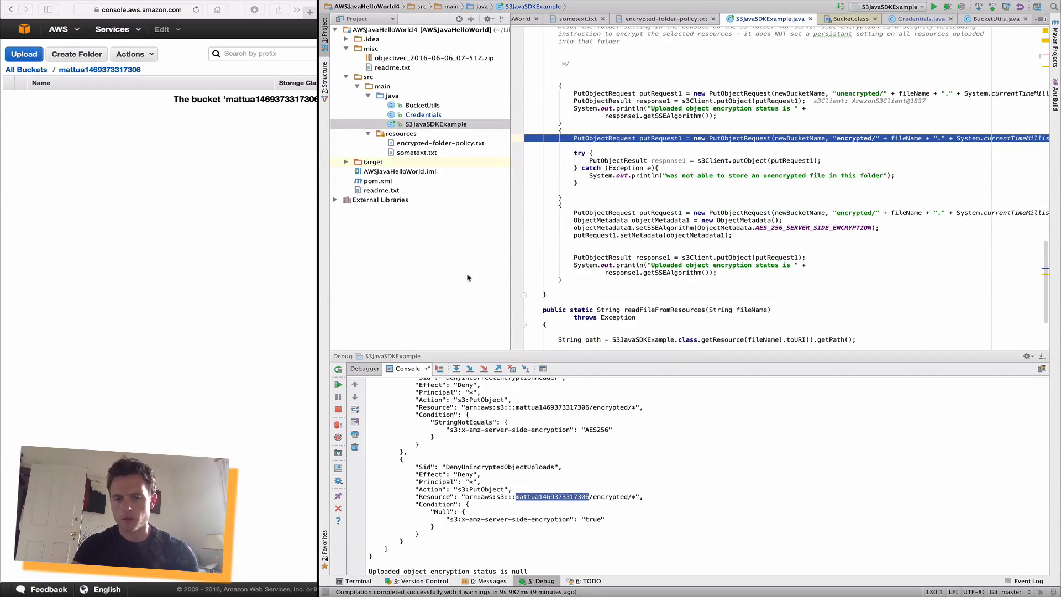
pyautogui.moveTo(445, 444)
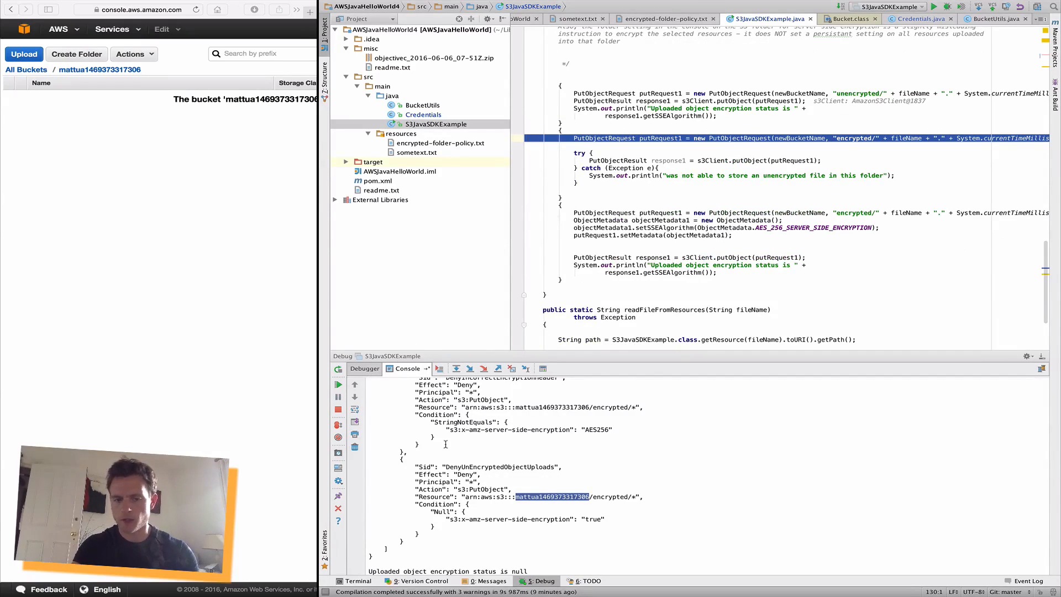
pyautogui.scroll(-3)
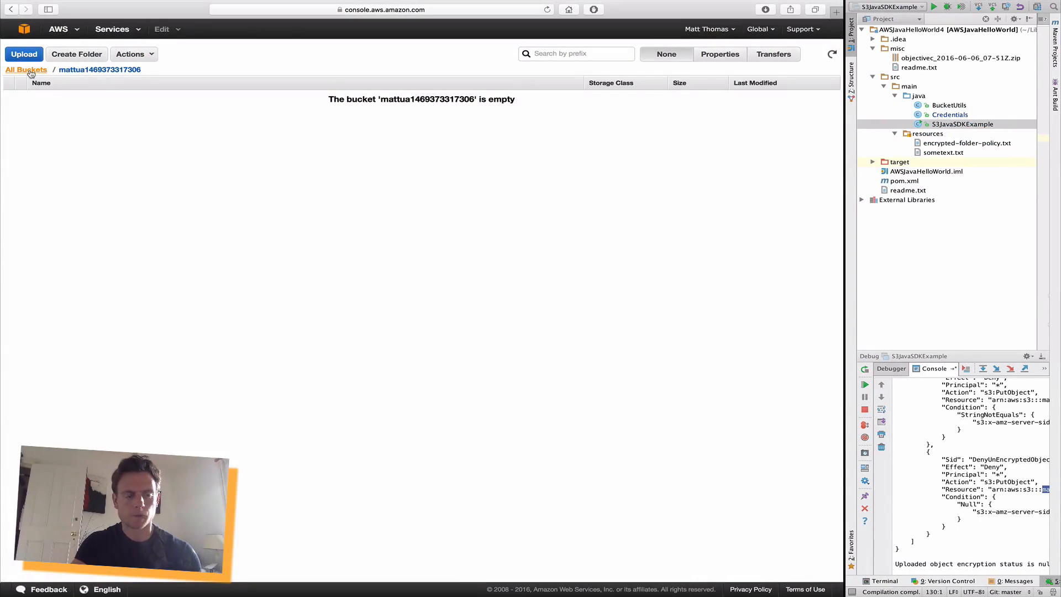
# - Navigate into the bucket's unencrypted folder, select the 28-byte sometext file and show its Actions menu
pyautogui.click(25, 70)
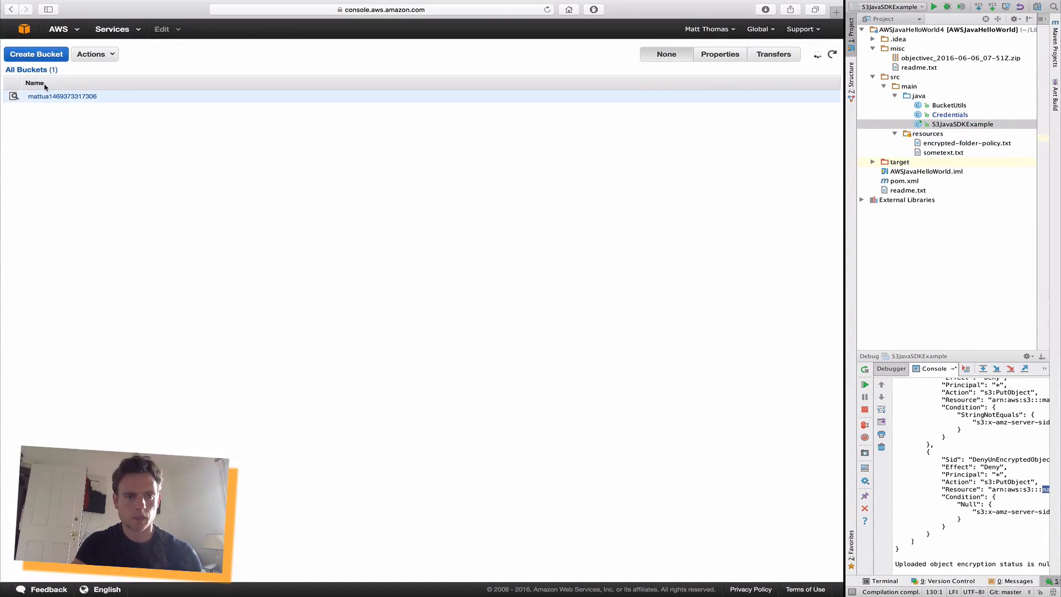
pyautogui.click(62, 95)
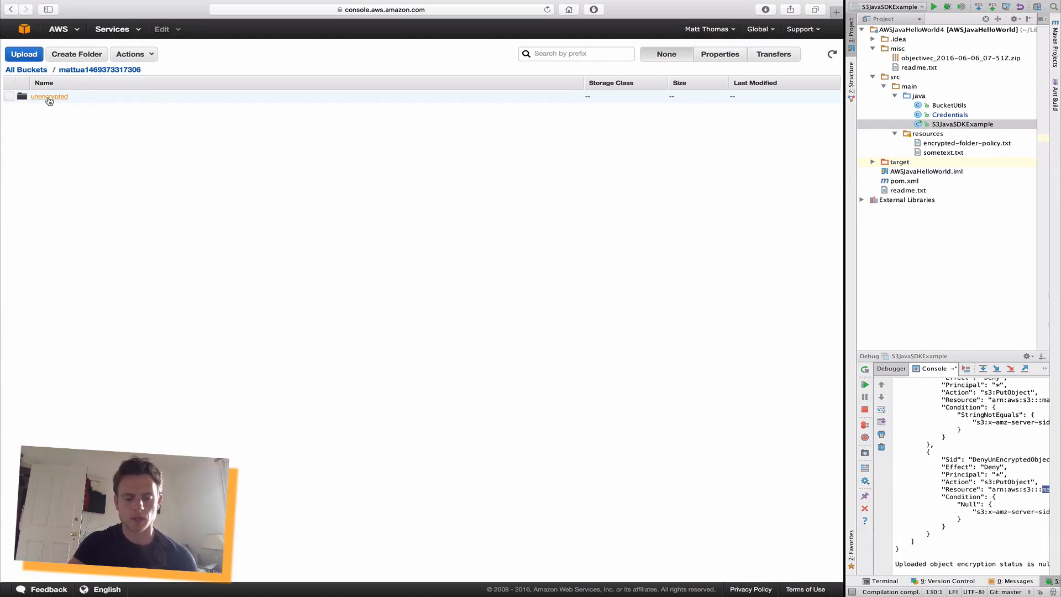
pyautogui.click(49, 96)
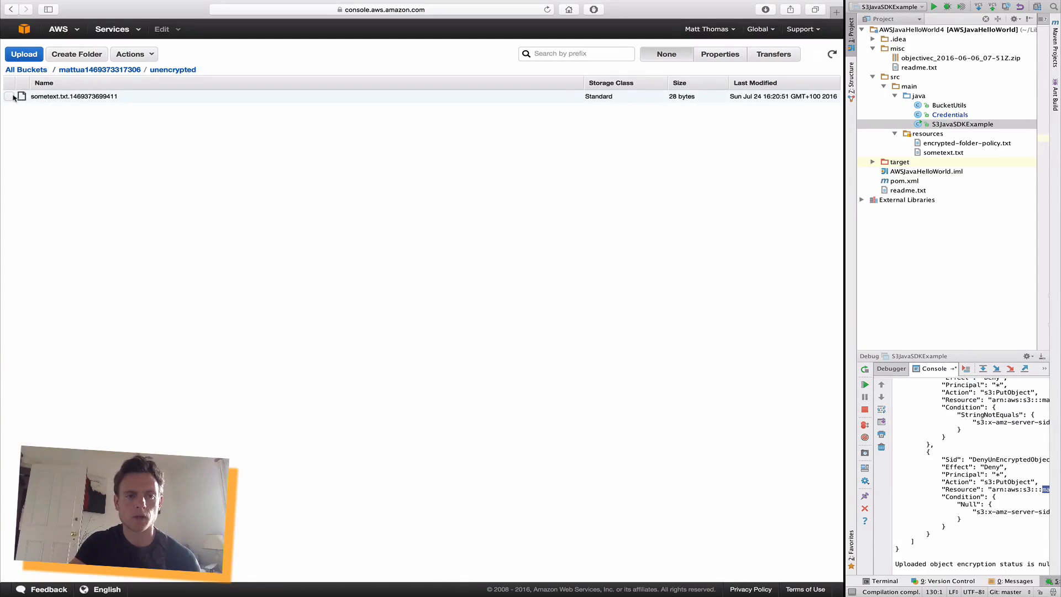
pyautogui.click(9, 97)
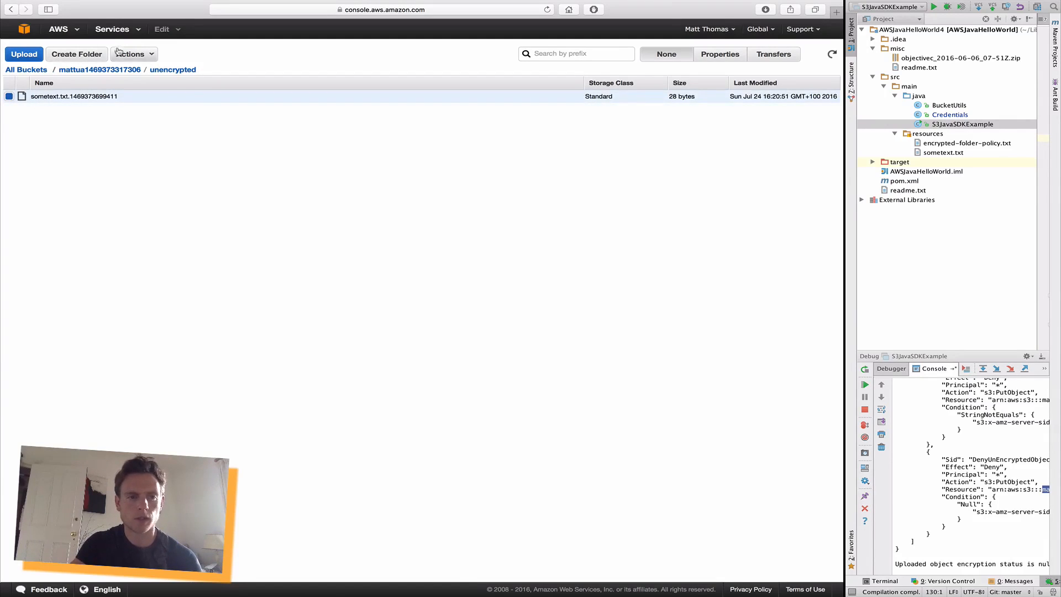
pyautogui.click(130, 54)
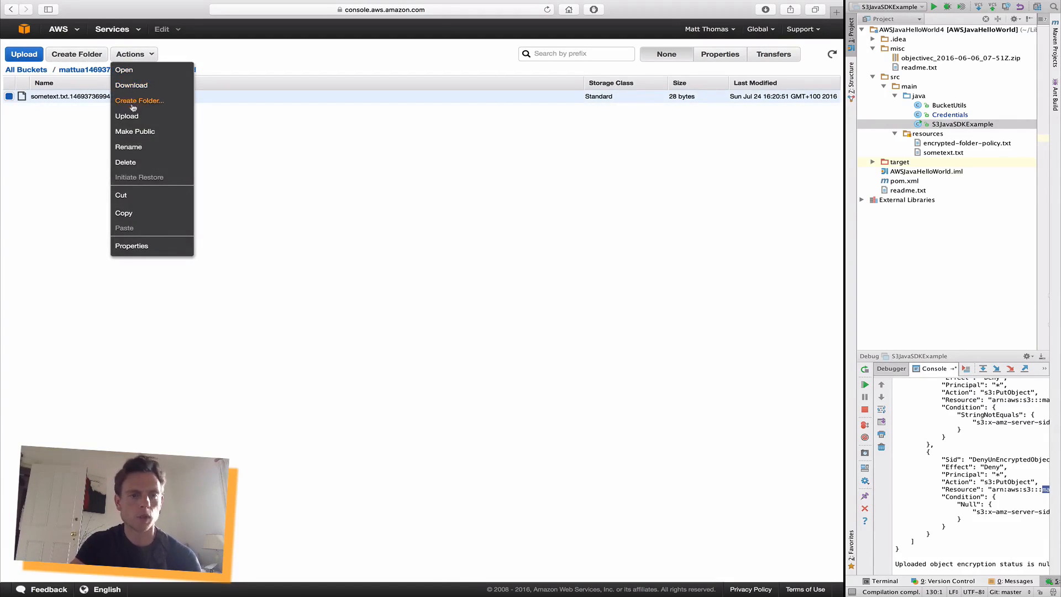
pyautogui.moveTo(91, 161)
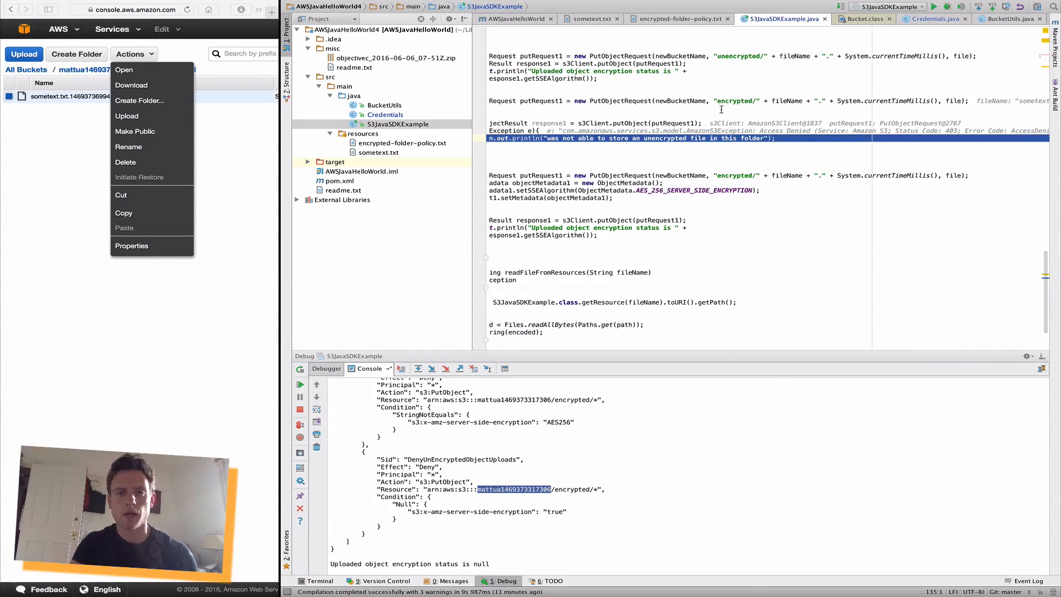
pyautogui.moveTo(719, 101)
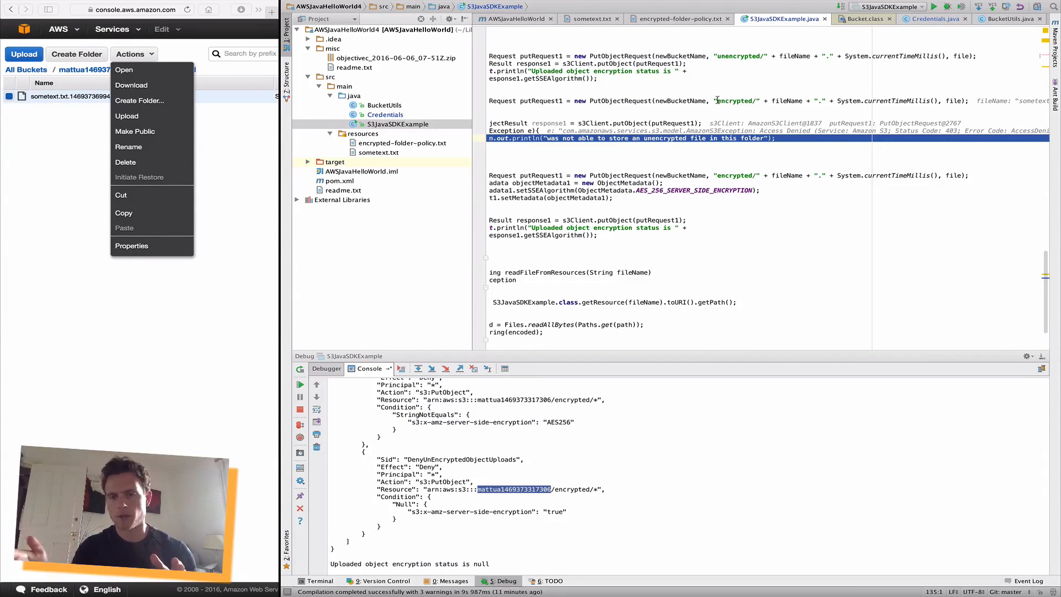
# - Step past putObject into encrypted/ and inspect the 403 Access Denied exception in the catch block
pyautogui.hscroll(-3)
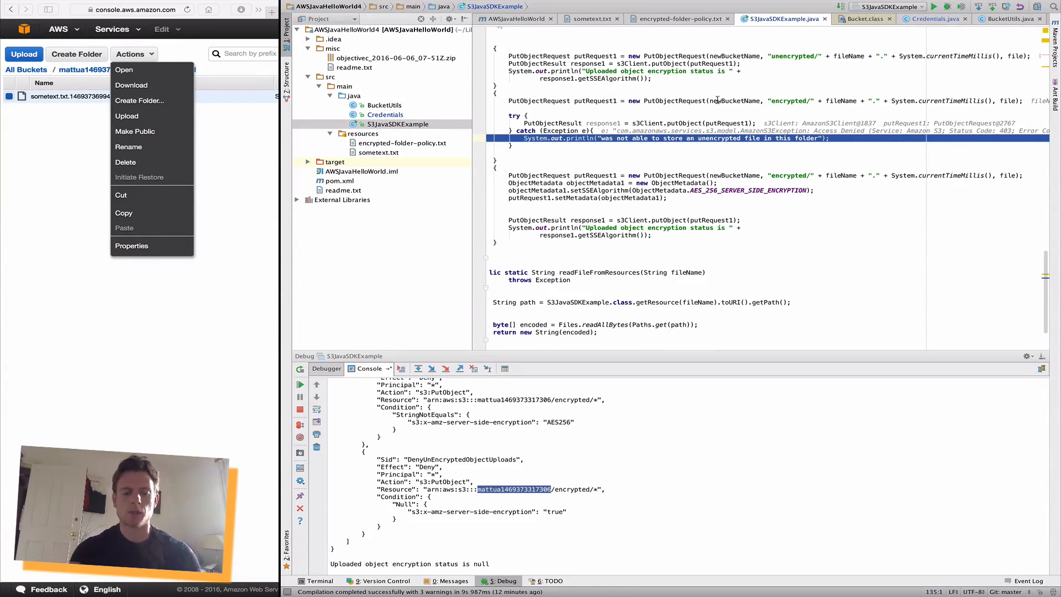
# - Step over the catch message and the AES256 ObjectMetadata lines up to the encrypted putObject call
pyautogui.scroll(-3)
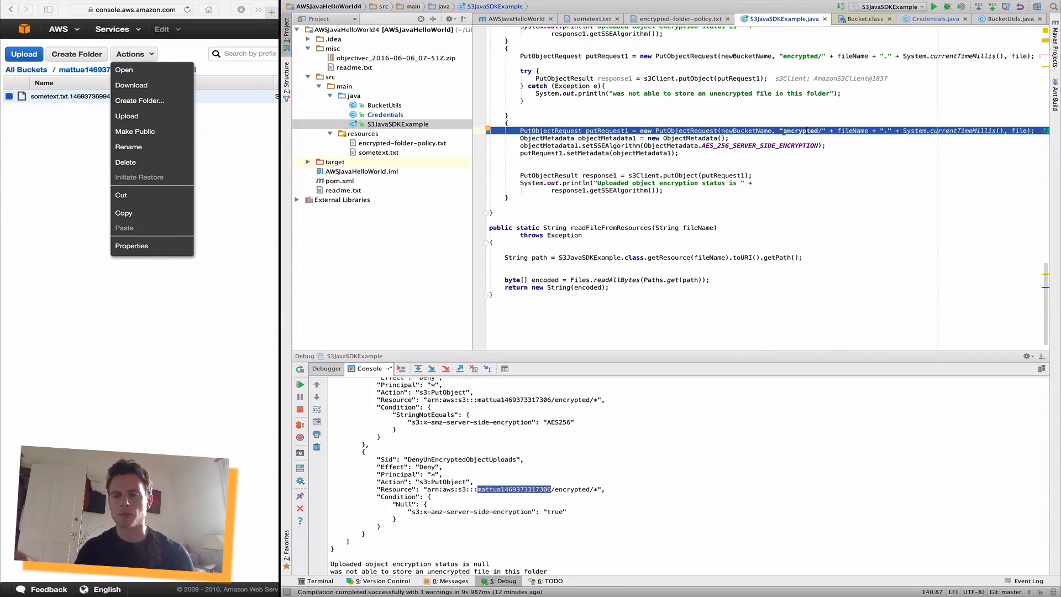
pyautogui.moveTo(50, 216)
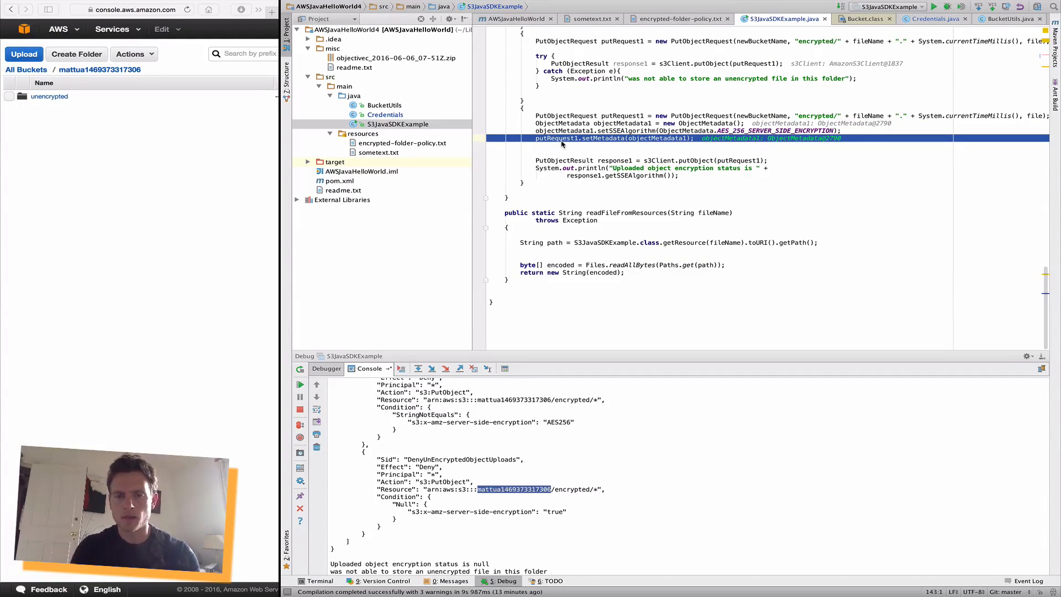
pyautogui.moveTo(559, 142)
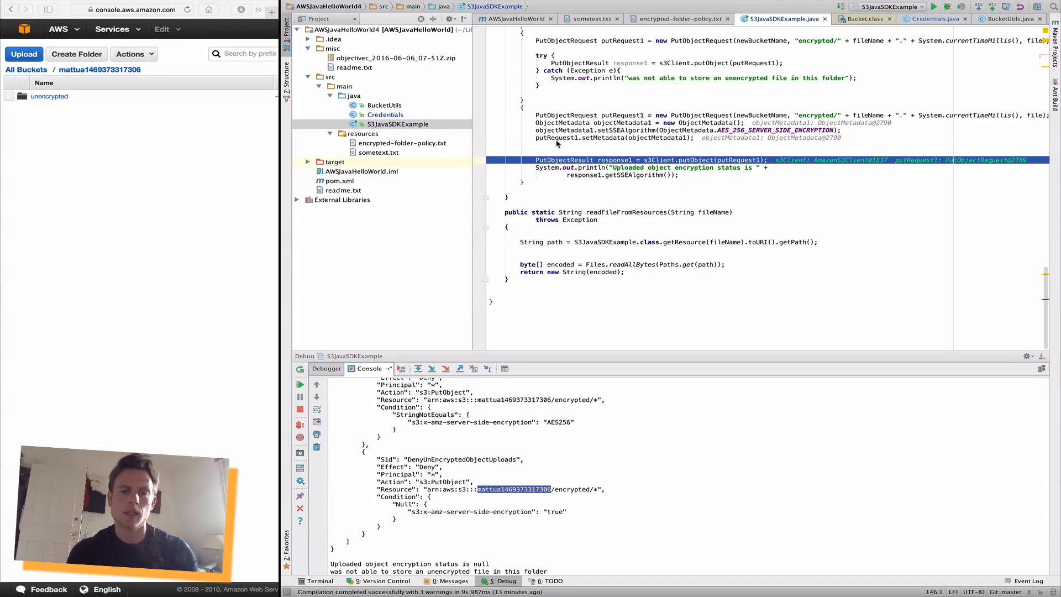
pyautogui.moveTo(676, 169)
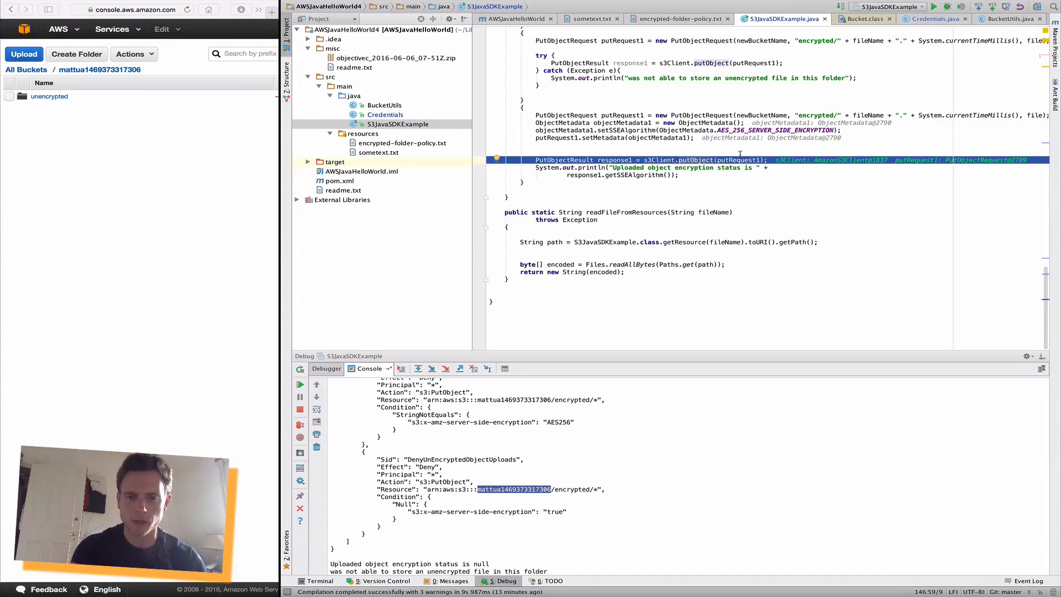
pyautogui.click(432, 368)
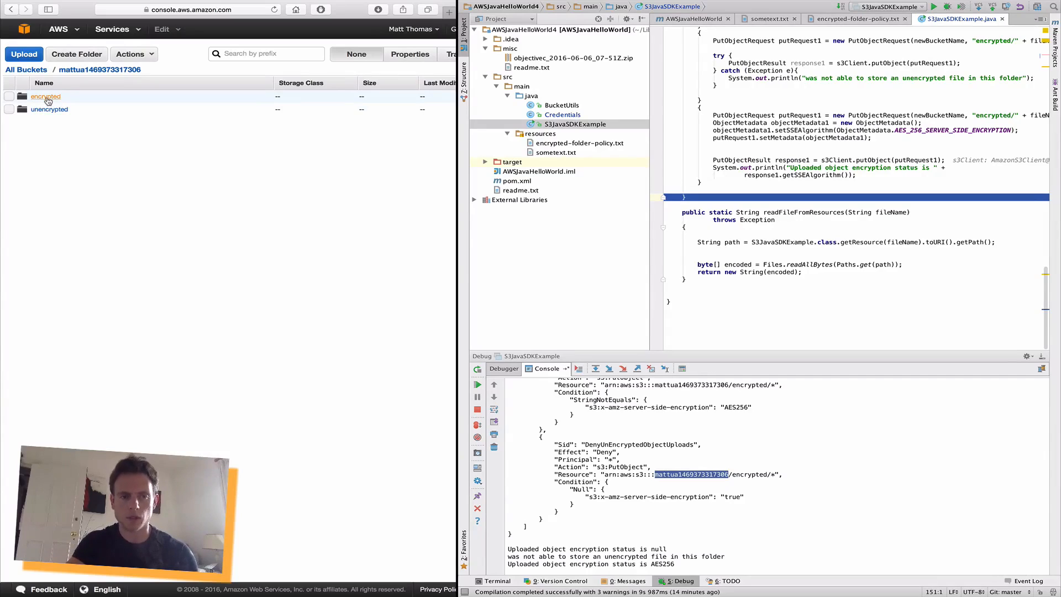
pyautogui.moveTo(49, 109)
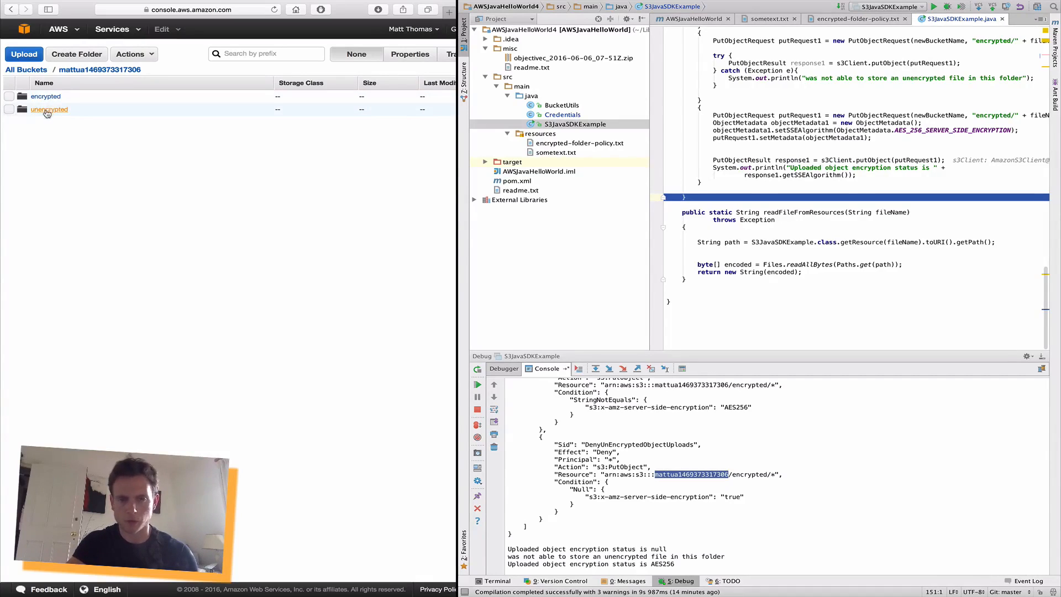
# - Check the 28-byte sometext object in the encrypted folder, then show the unencrypted folder's copy
pyautogui.click(45, 96)
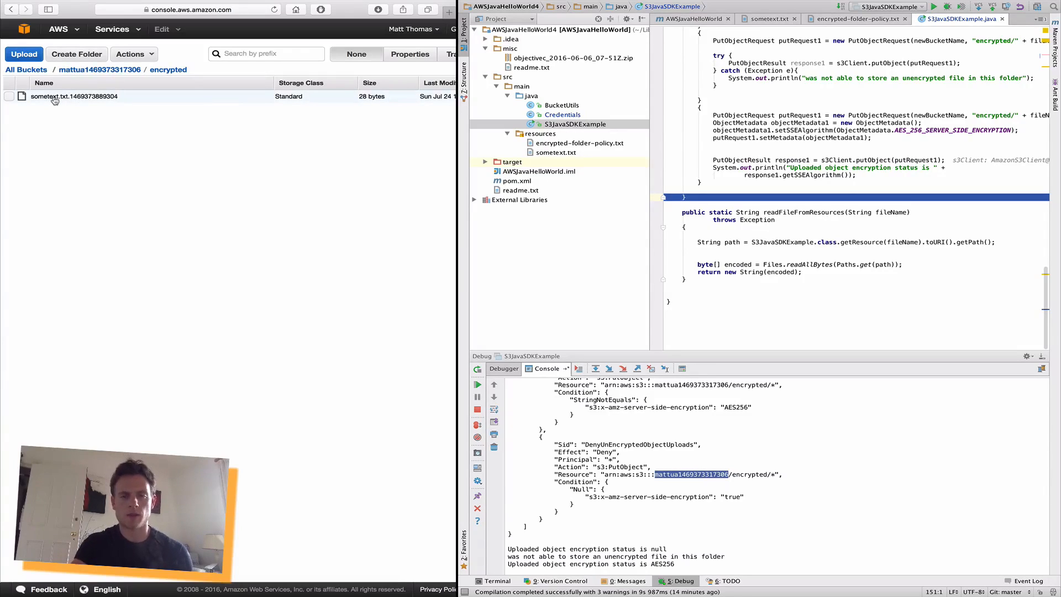
pyautogui.moveTo(62, 100)
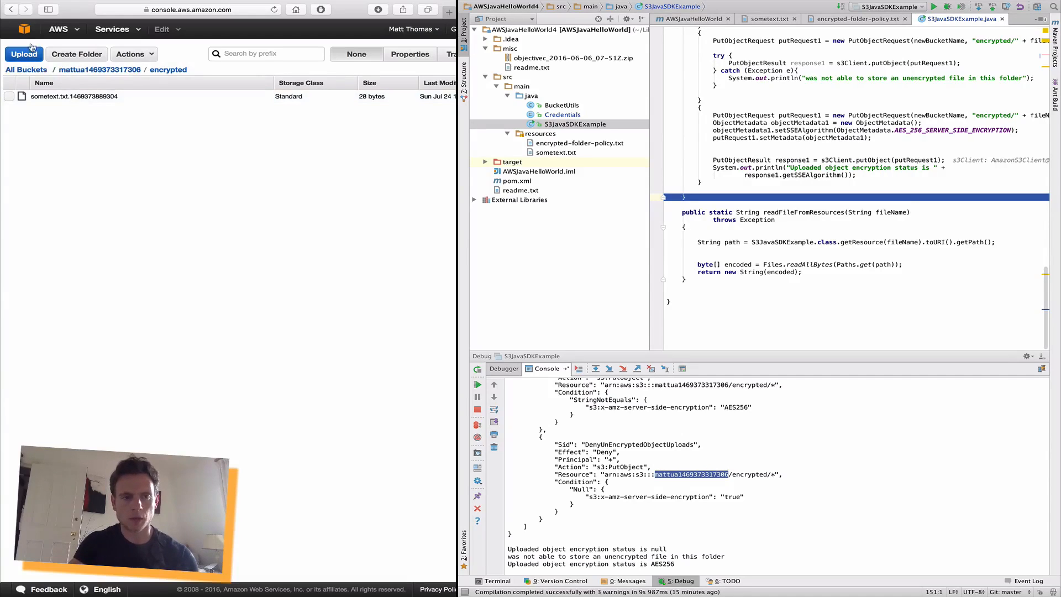
pyautogui.click(99, 68)
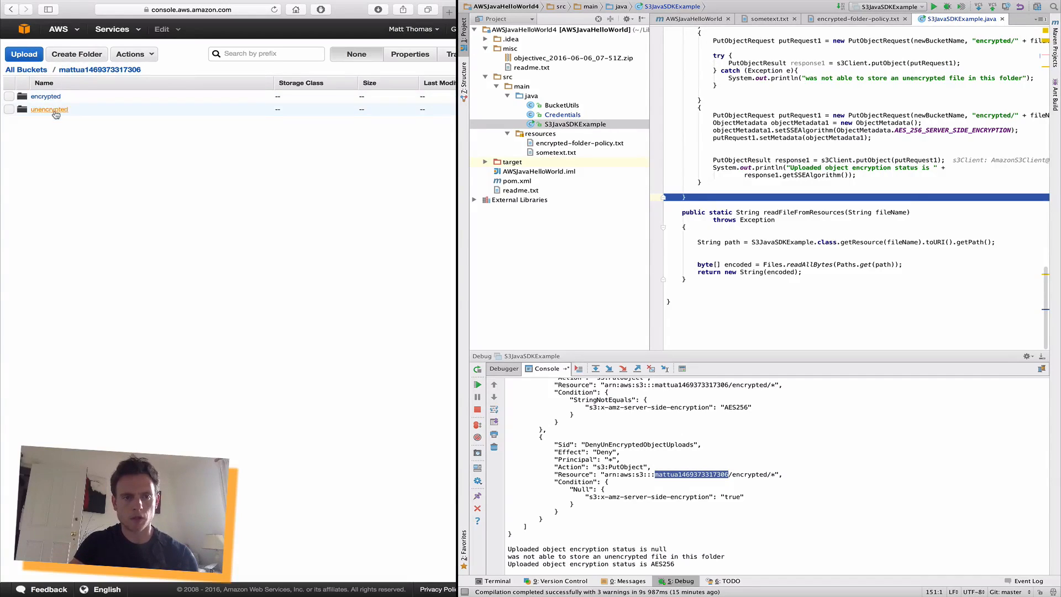
pyautogui.click(49, 109)
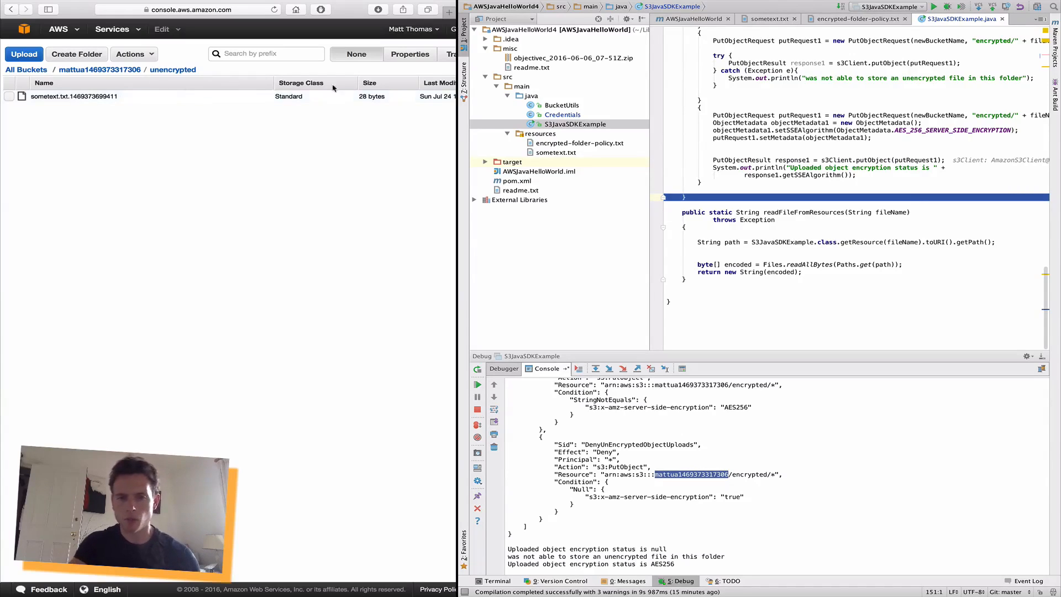
pyautogui.moveTo(99, 69)
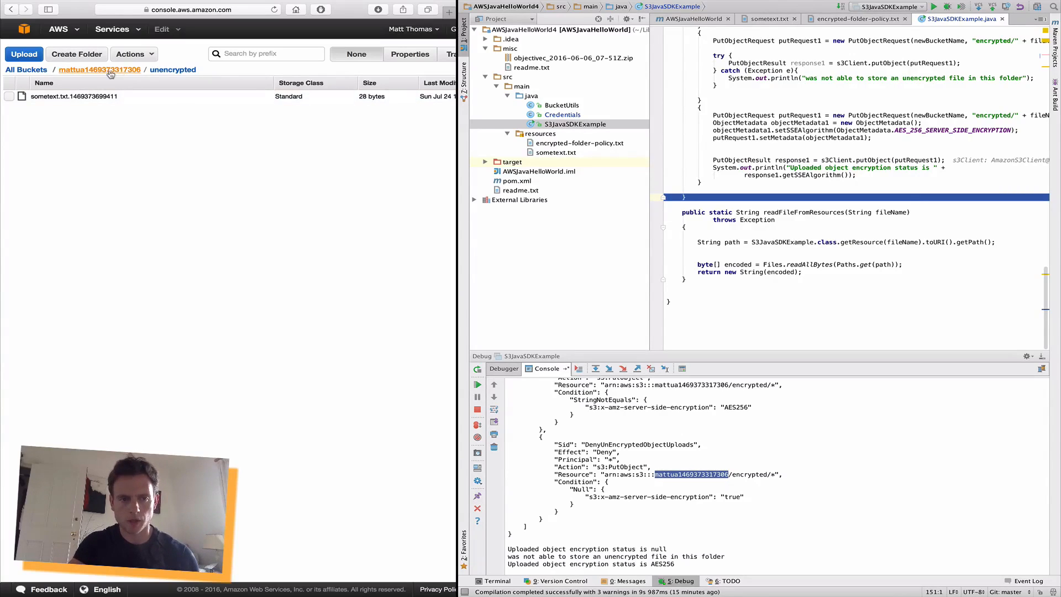
pyautogui.moveTo(352, 134)
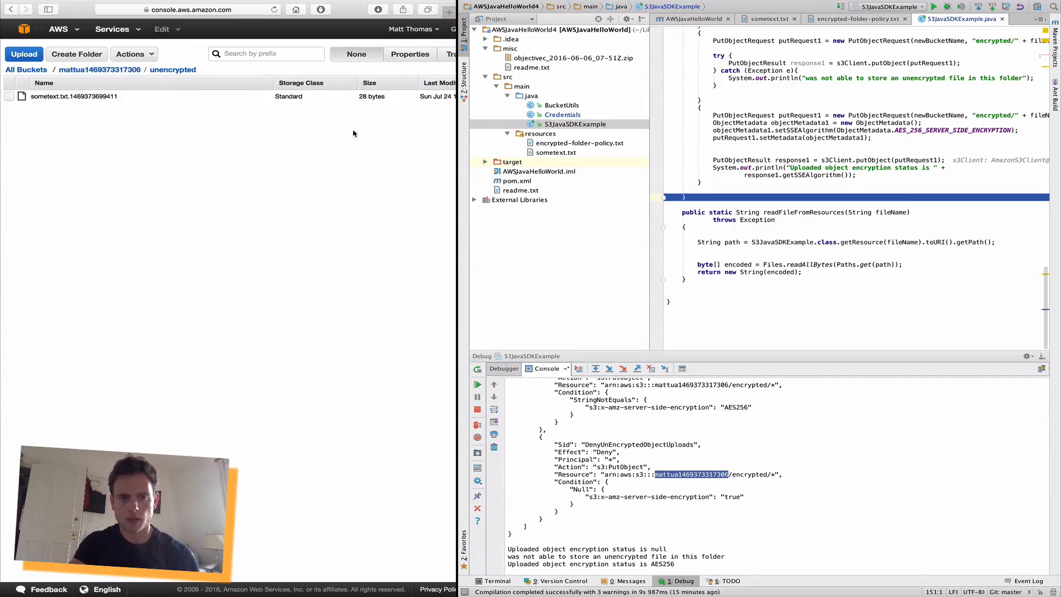
pyautogui.click(856, 19)
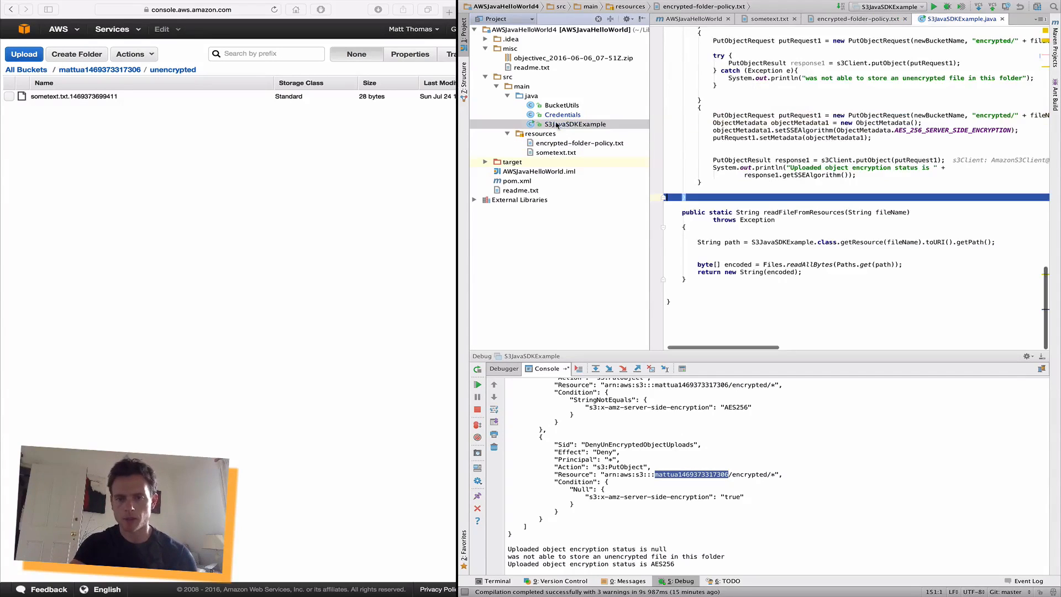
pyautogui.scroll(3)
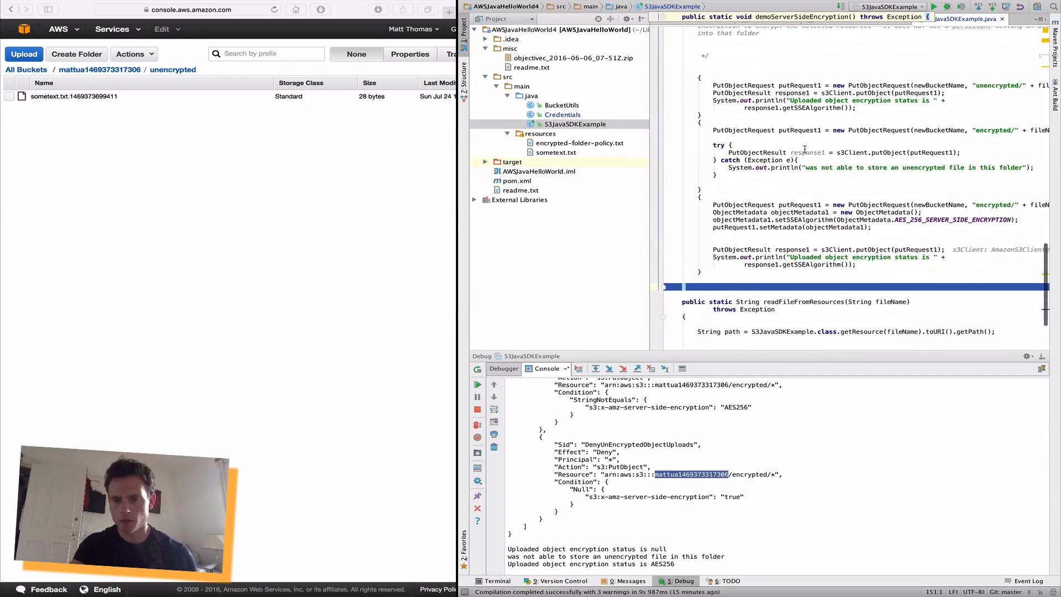
pyautogui.scroll(3)
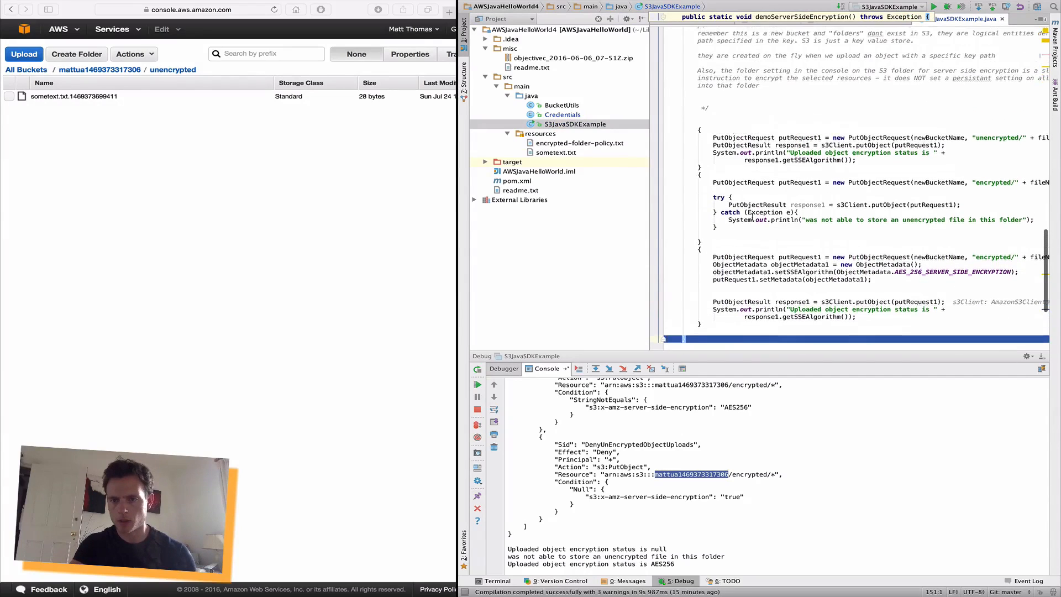
pyautogui.scroll(3)
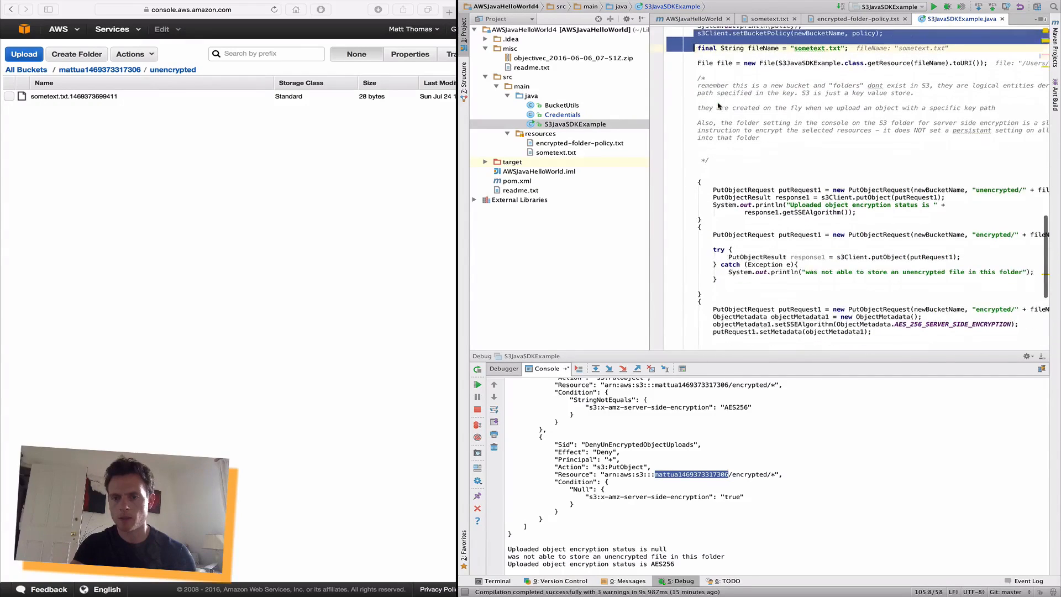
pyautogui.scroll(-3)
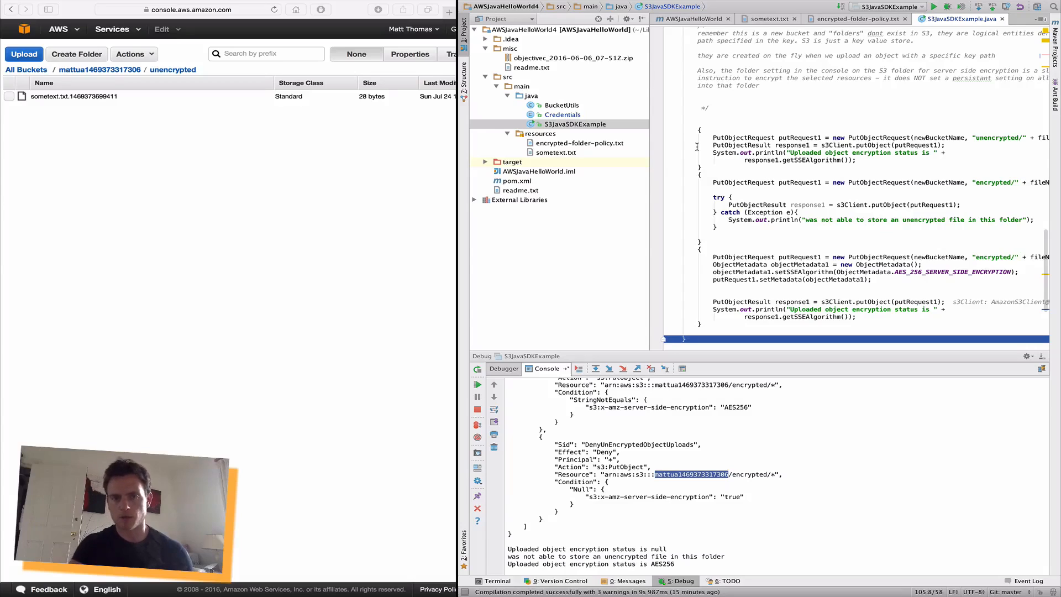
pyautogui.scroll(-3)
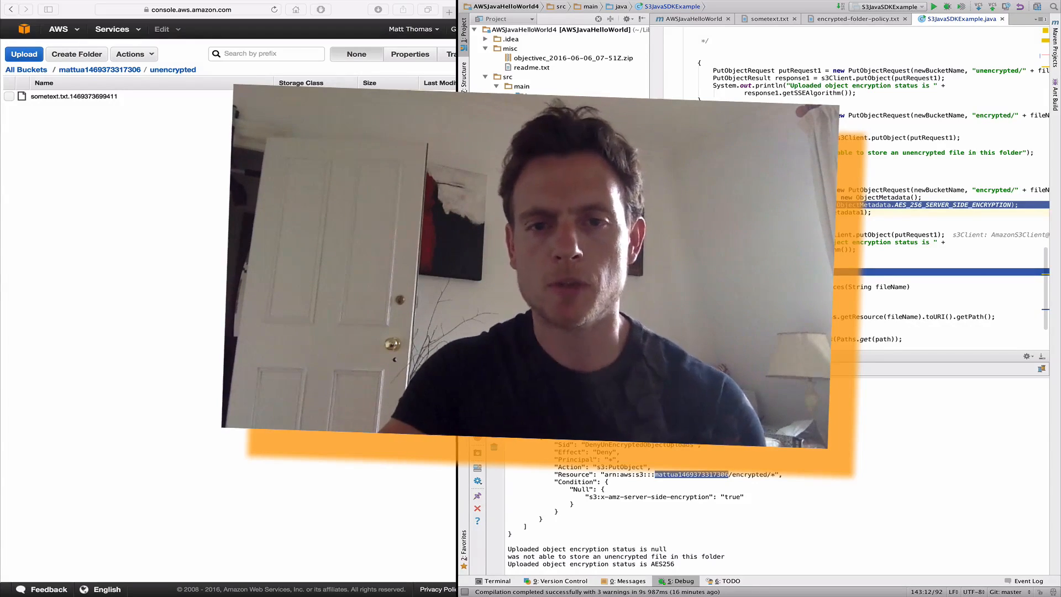
# - Switch from S3JavaSDKExample.java to encrypted-folder-policy.txt showing its AES256 requirement
pyautogui.click(855, 19)
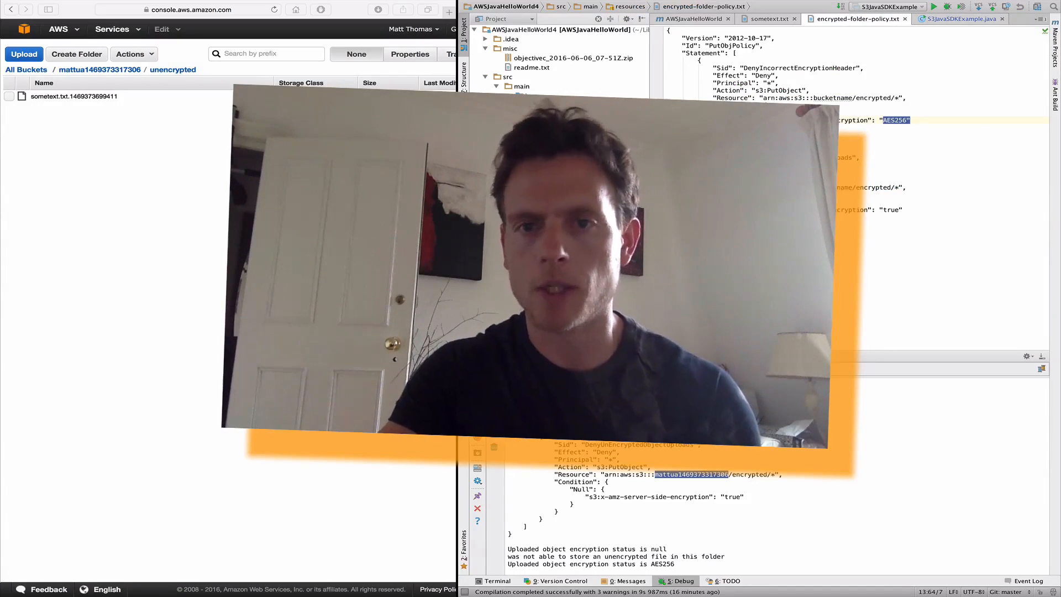